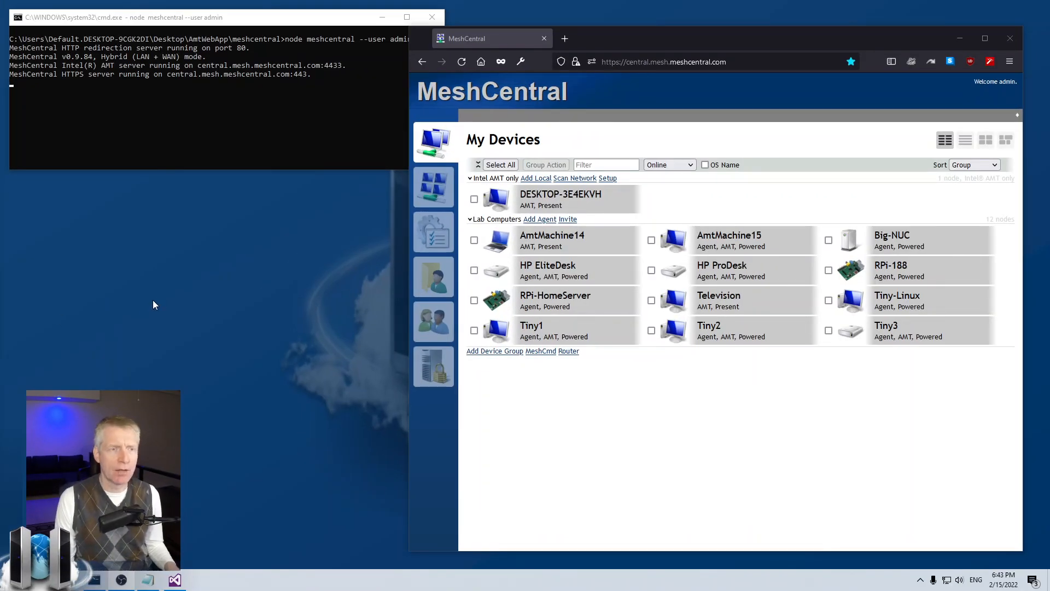
- Connect briefly to AmtMachine15's remote desktop and return to the device list
left_click(201, 101)
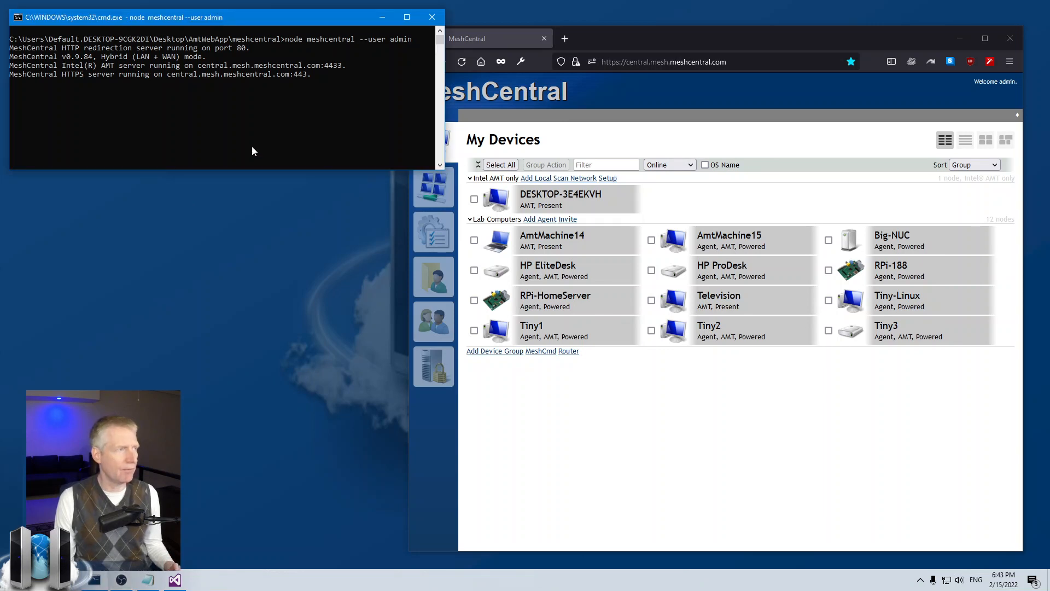
mouse_move(454, 394)
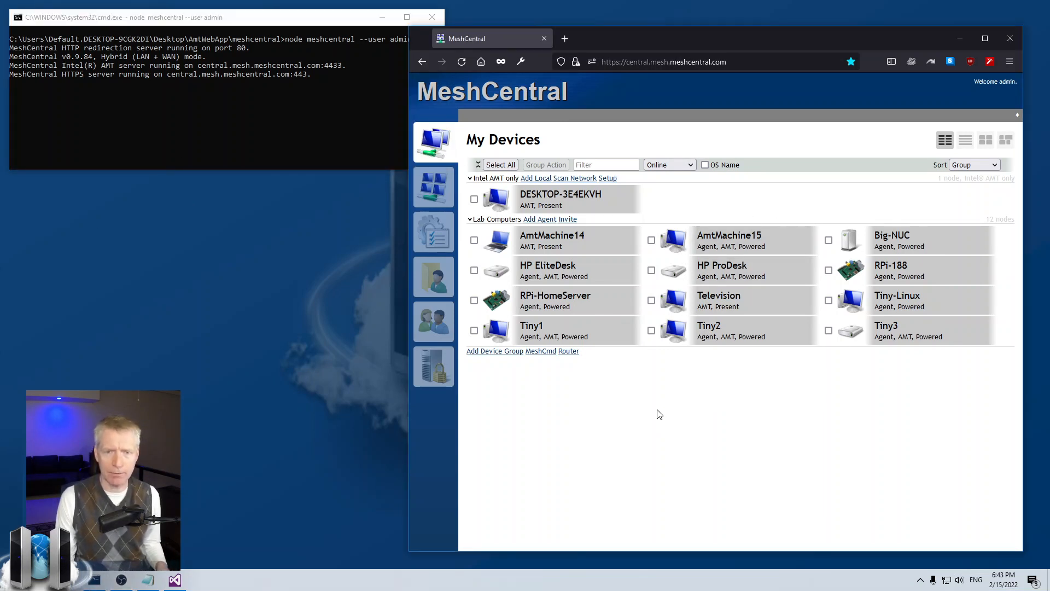
left_click(729, 235)
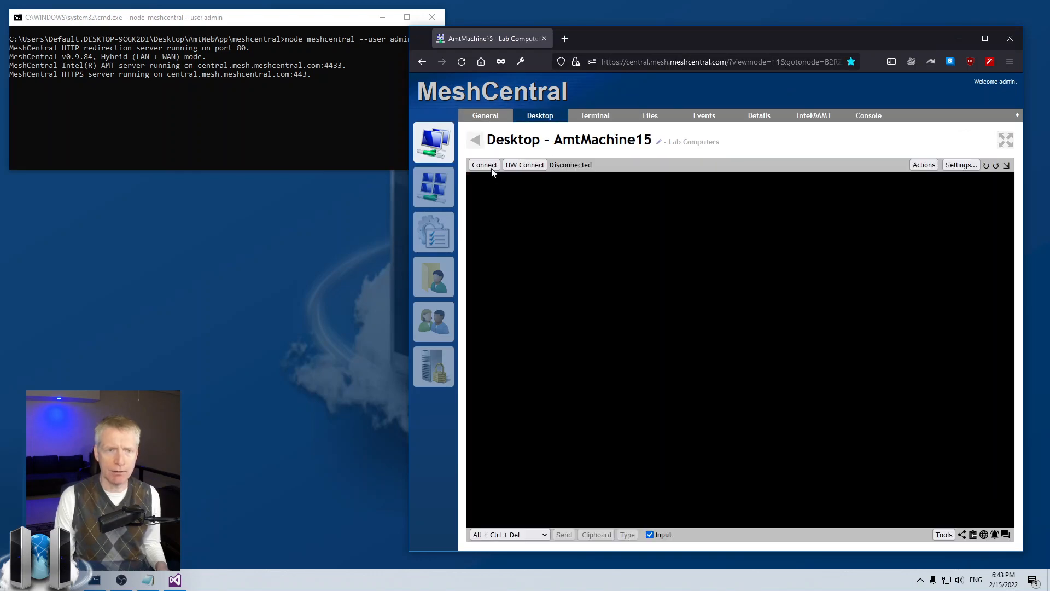
left_click(484, 165)
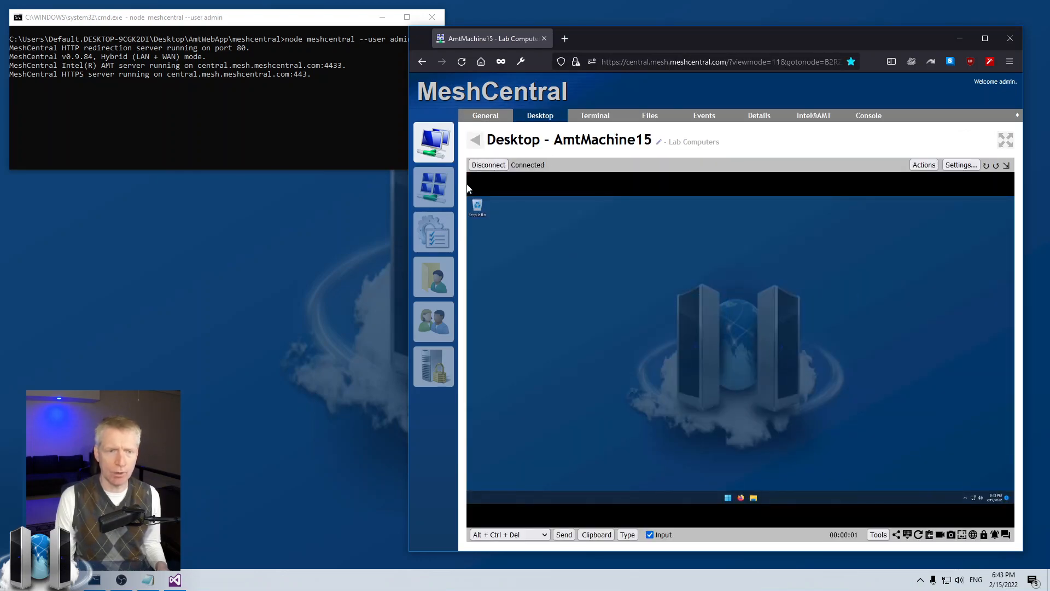
left_click(421, 62)
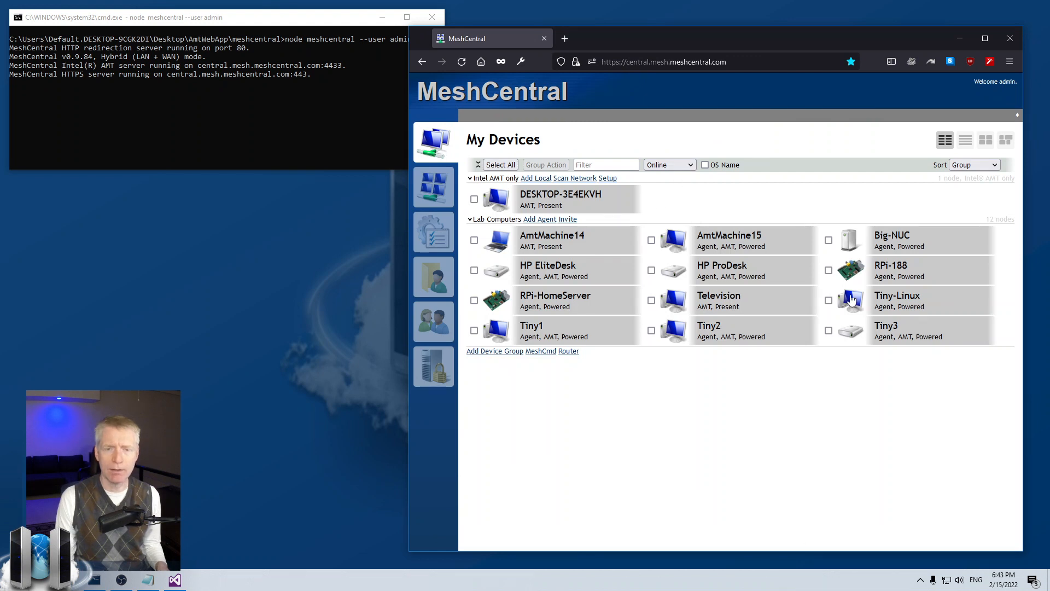
mouse_move(693, 385)
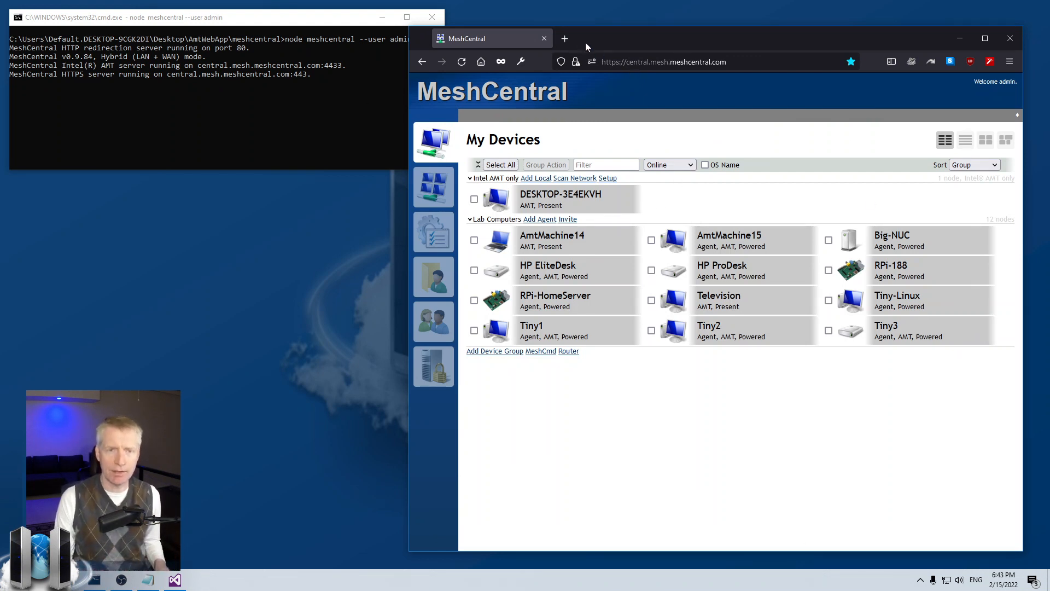
- Browse meshcentral.com/info in a second tab, look it over, then close that tab
left_click(564, 38)
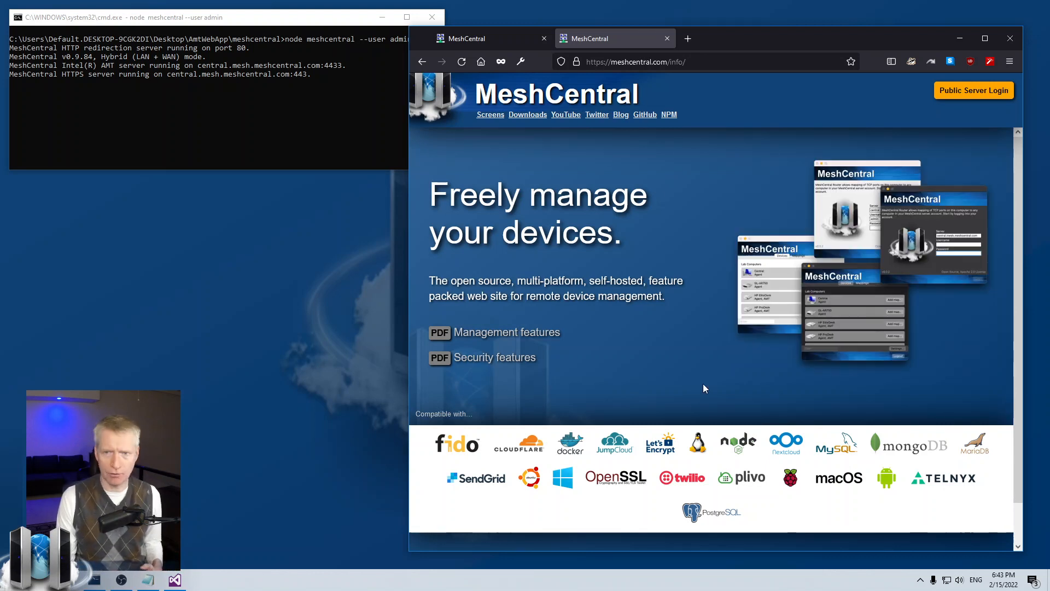
mouse_move(973, 90)
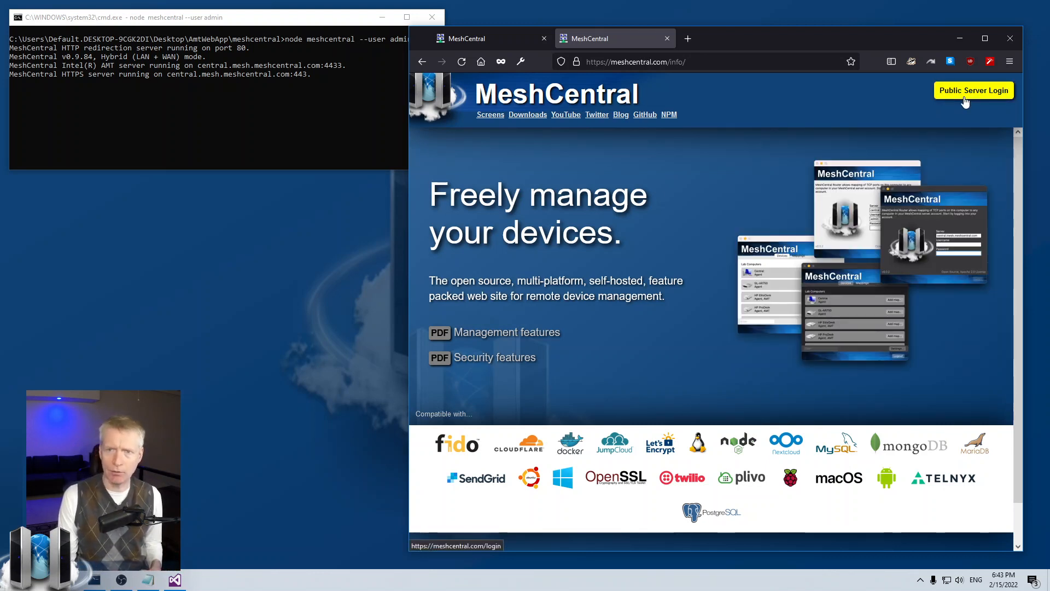
left_click(973, 90)
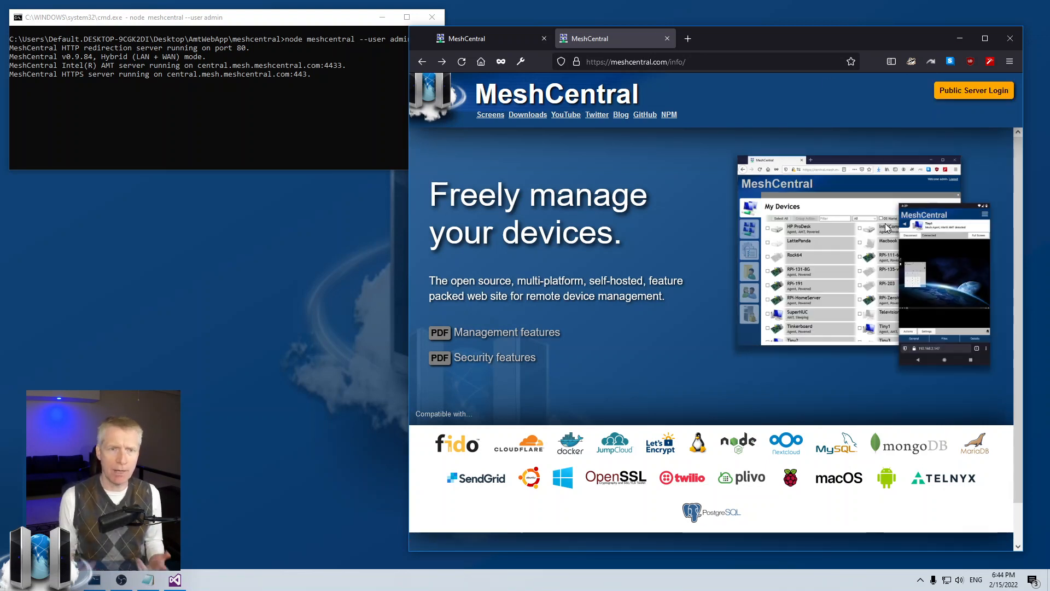
mouse_move(668, 170)
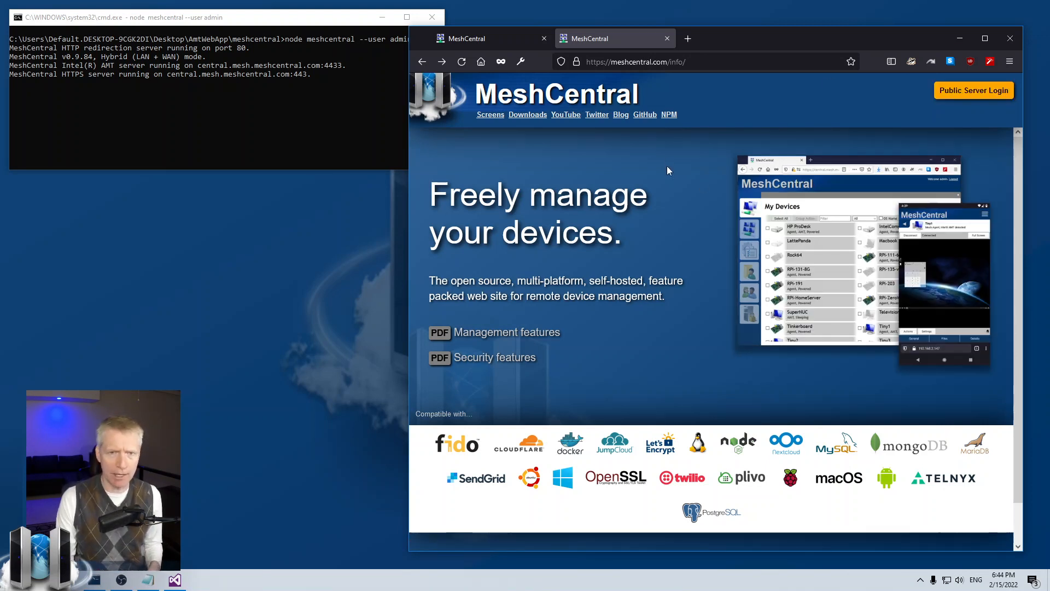
left_click(666, 39)
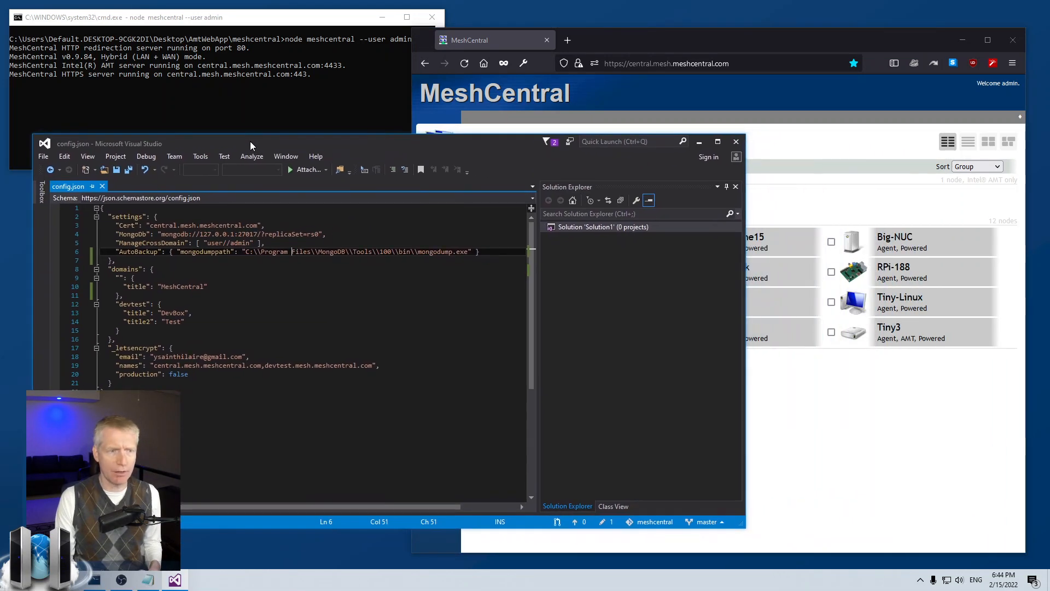
- Review config.json's cert server name and select the devtest domain block and its name
left_click(207, 286)
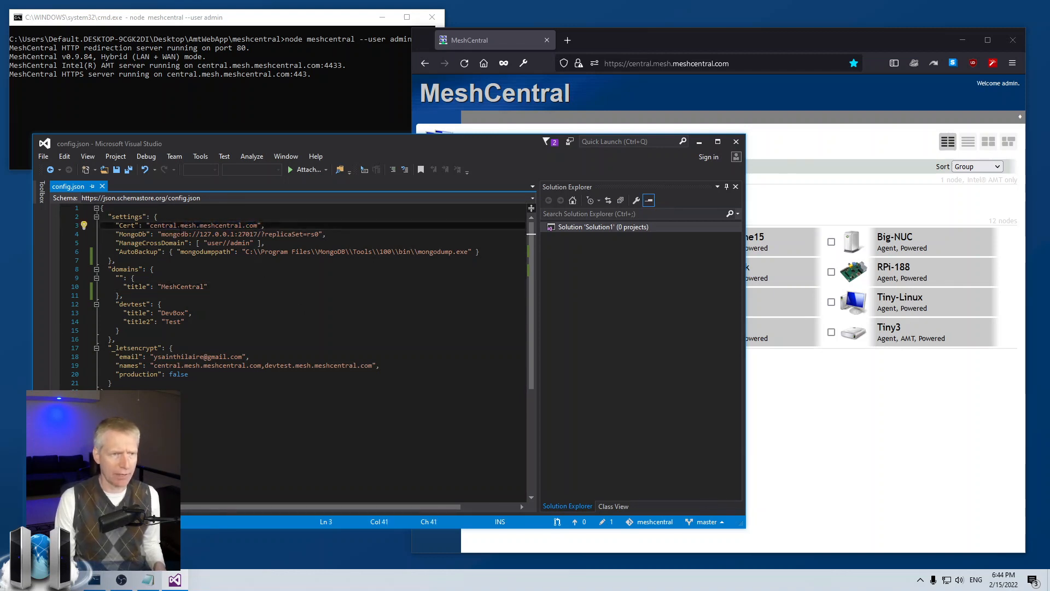
left_click(326, 234)
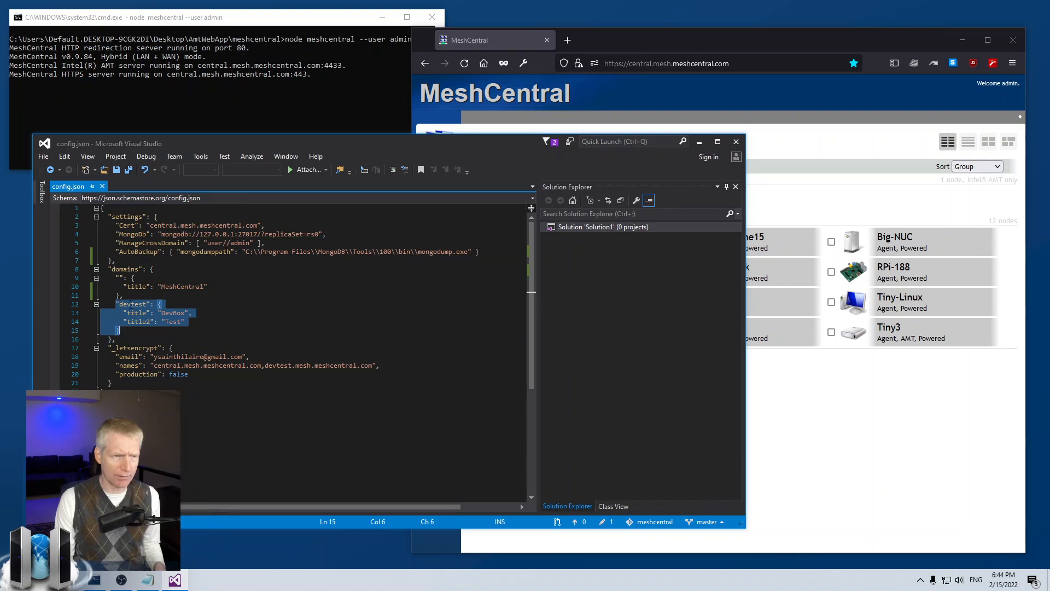
left_click(132, 303)
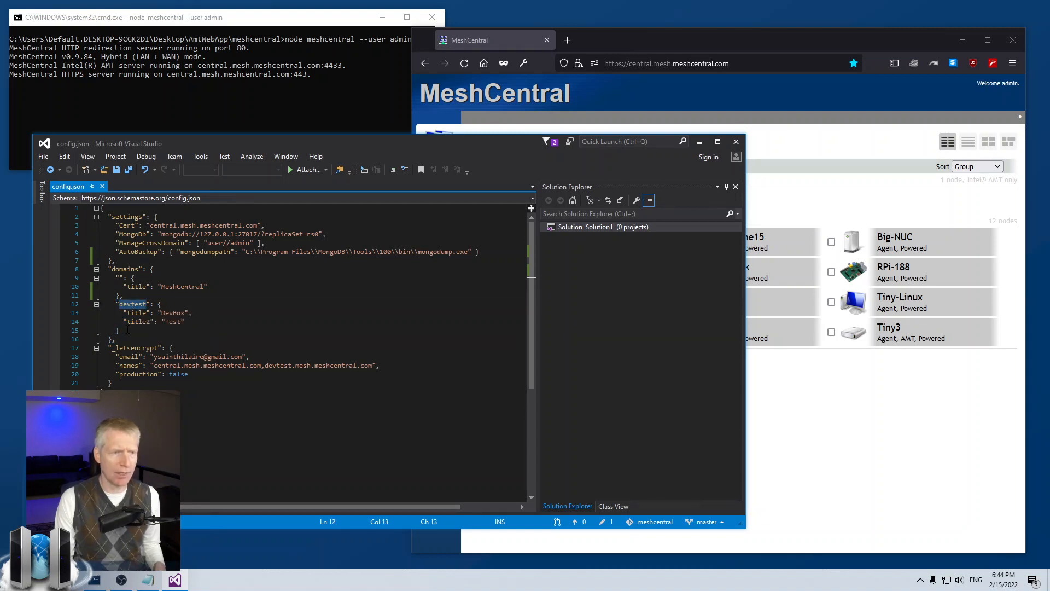
left_click(114, 340)
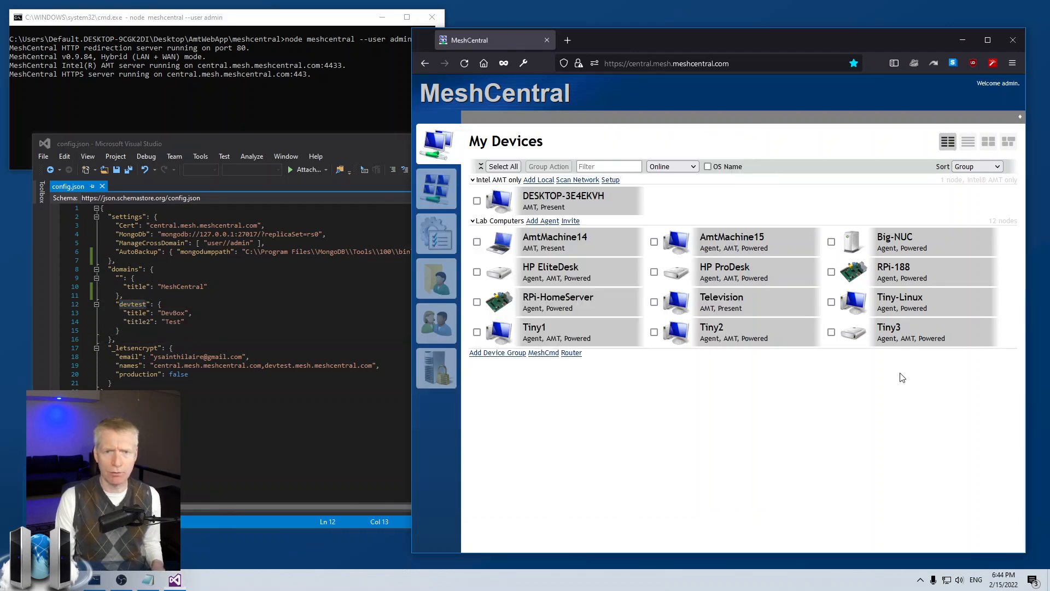
- Navigate to central.mesh.meshcentral.com/devtest/ to load the DevBox site with TestGroup
left_click(667, 62)
type("/devtest/")
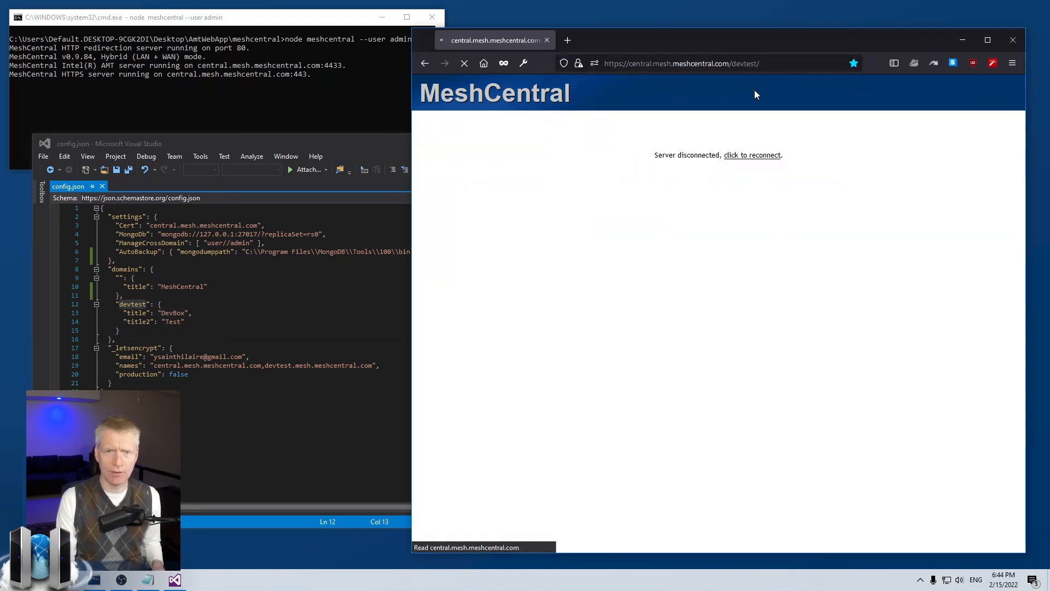
left_click(752, 155)
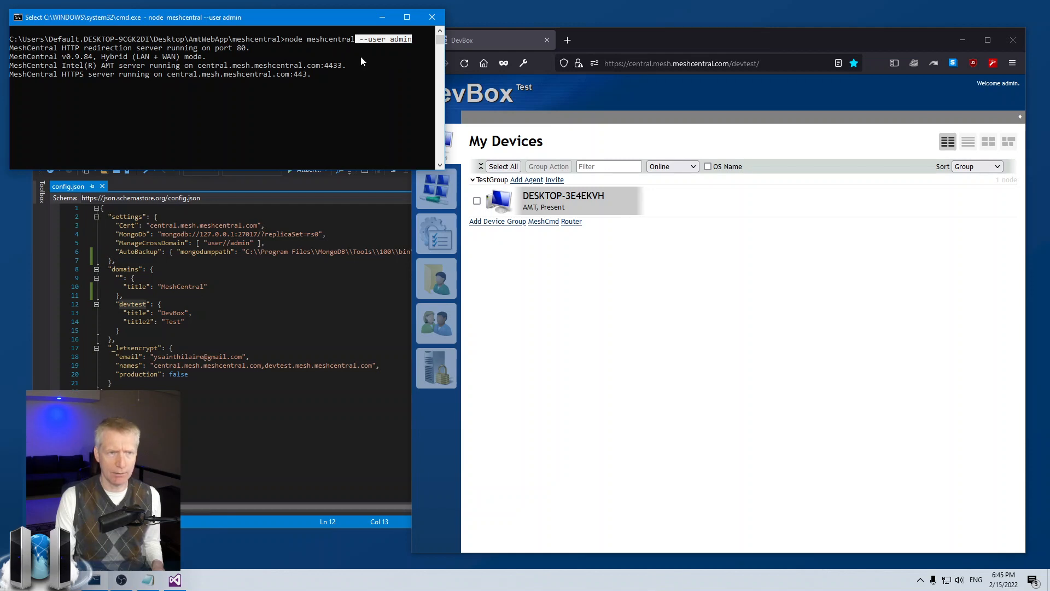
mouse_move(914, 243)
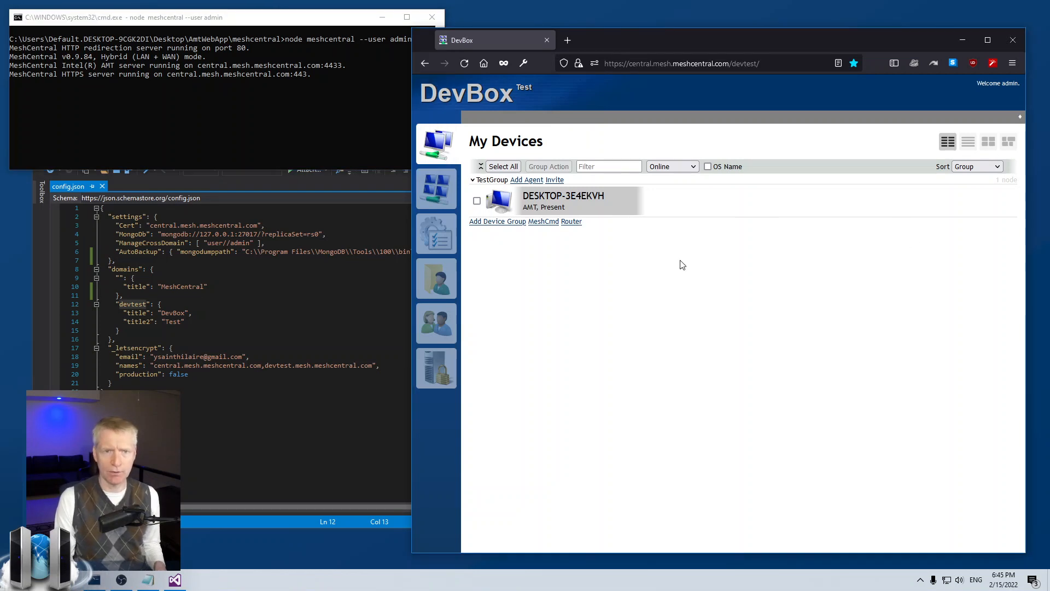
mouse_move(516, 93)
type("\"share\": \"C:\\\\infosite\"")
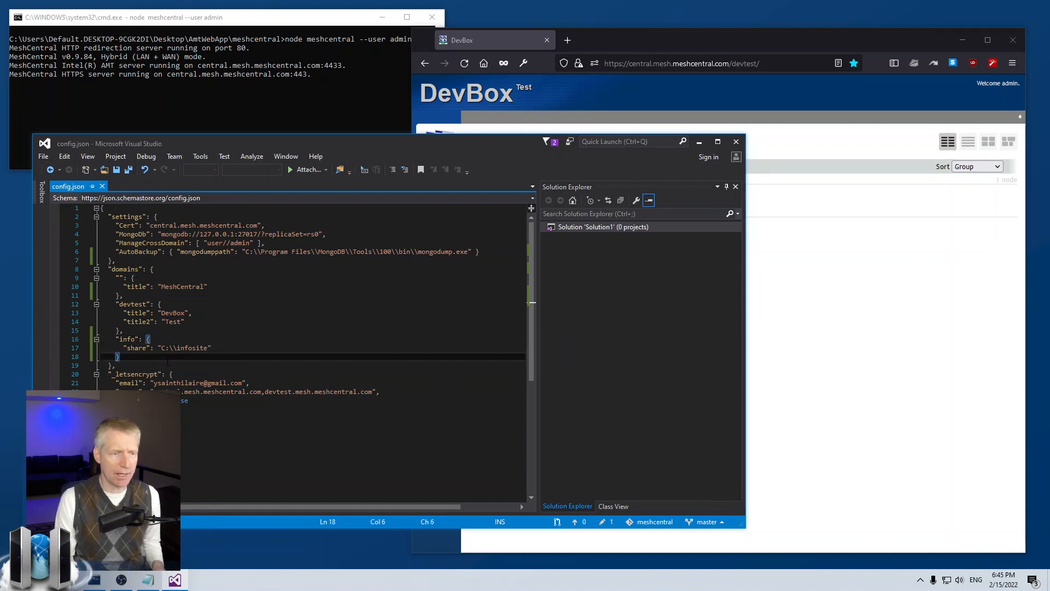
- Add an "info" domain with "share": "C:\\infosite" after the devtest block
double_click(135, 348)
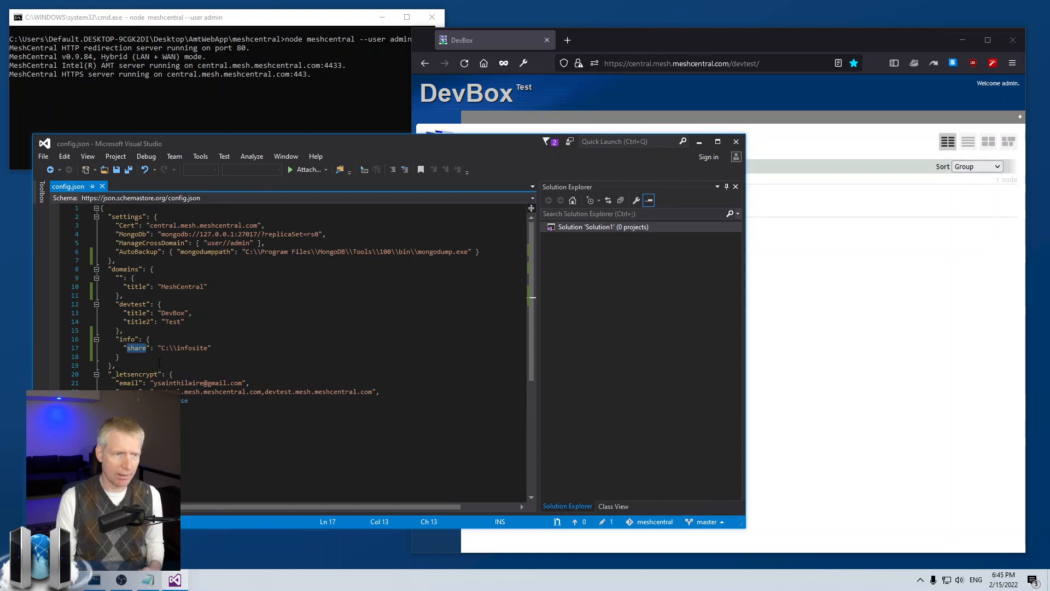
double_click(185, 348)
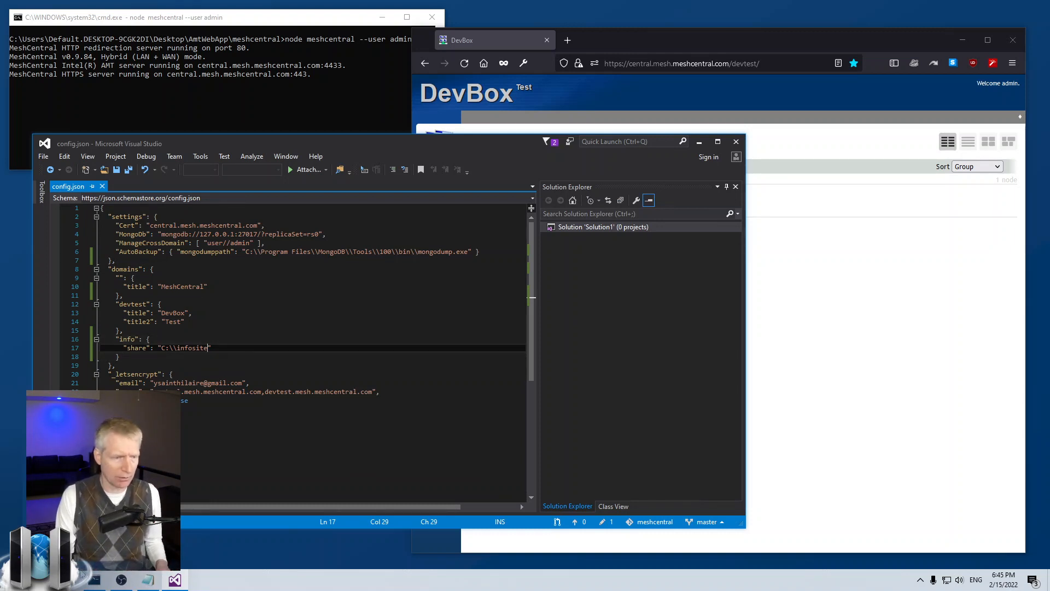
- Create a new infosite folder on the C drive
left_click(146, 580)
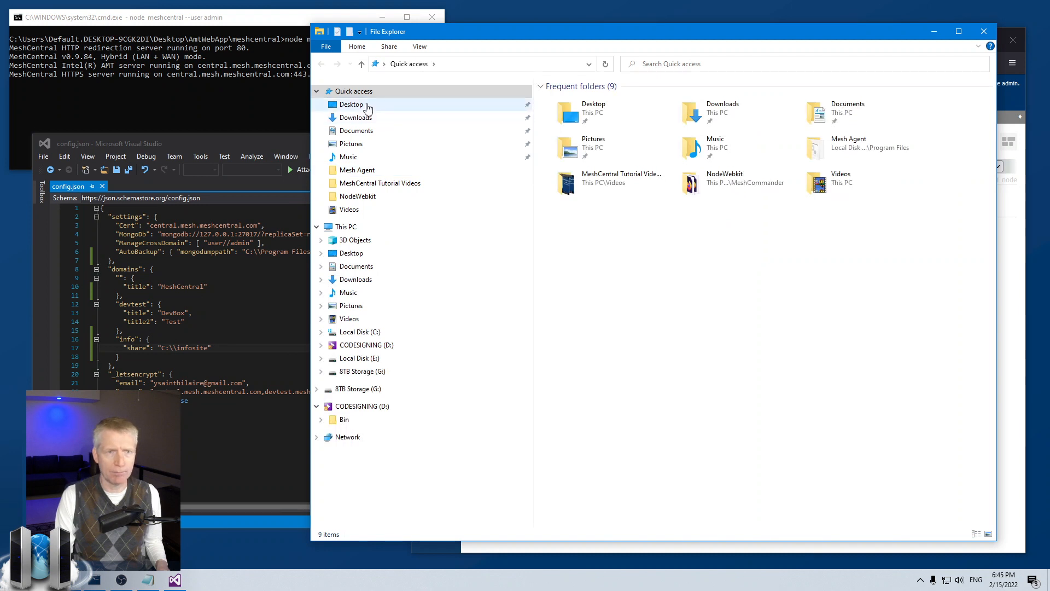
left_click(360, 331)
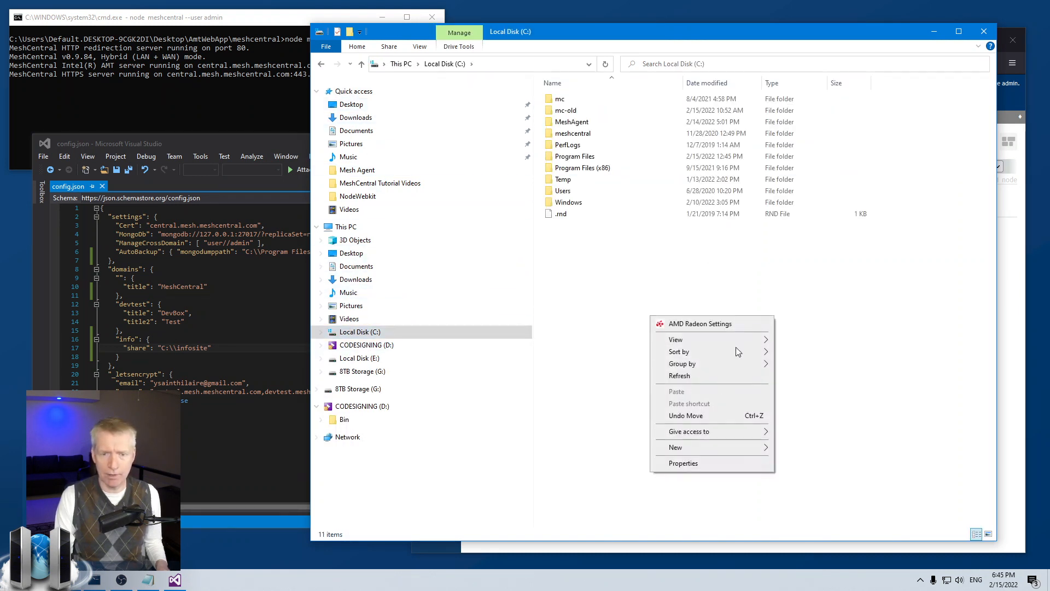
left_click(675, 447)
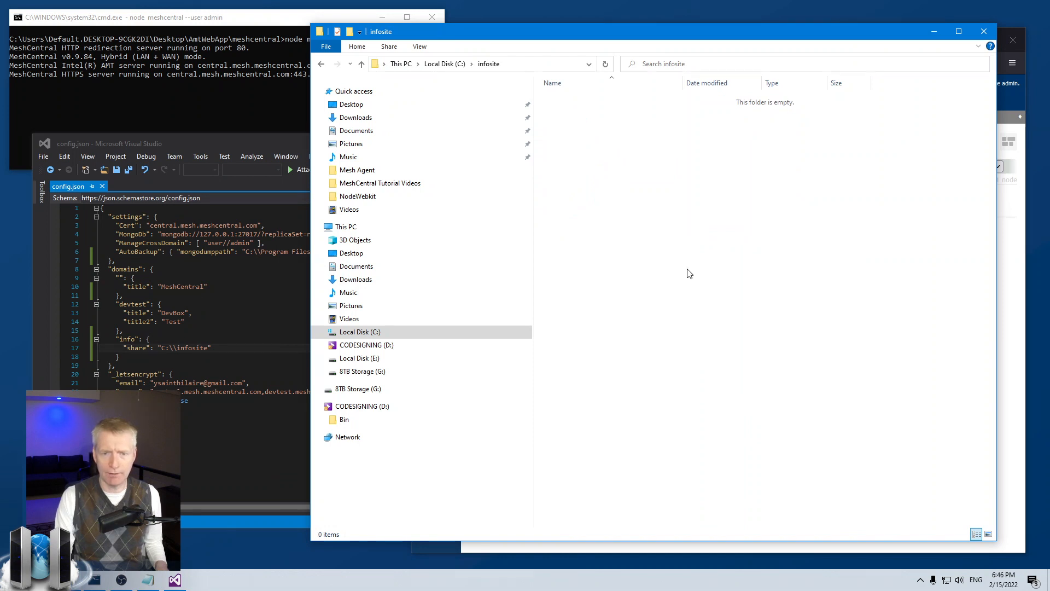
- Create a text document in infosite and rename it index.html, accepting the extension change
right_click(690, 273)
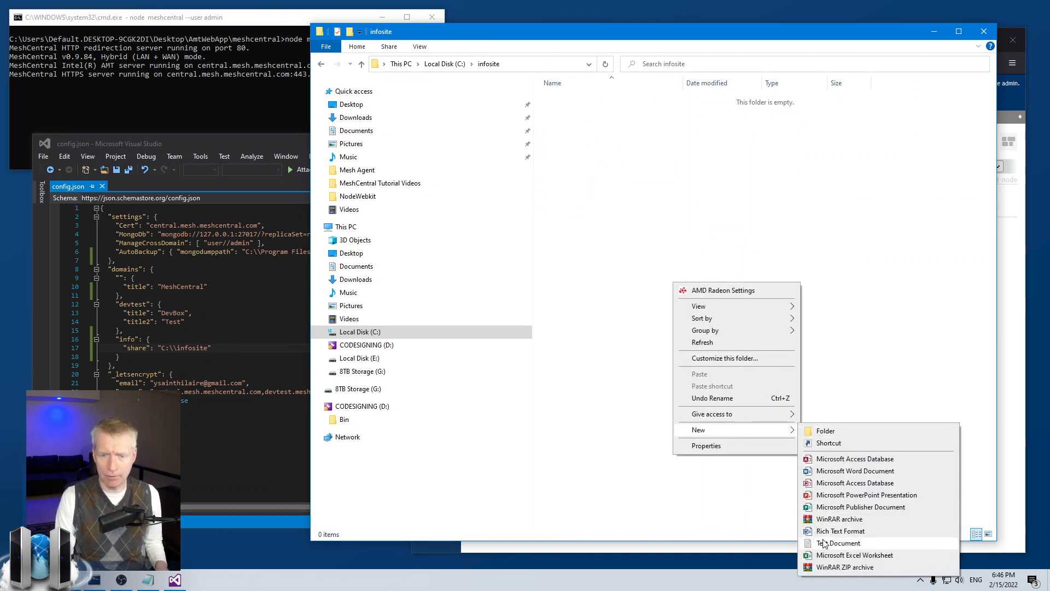
left_click(837, 542)
type("index.html")
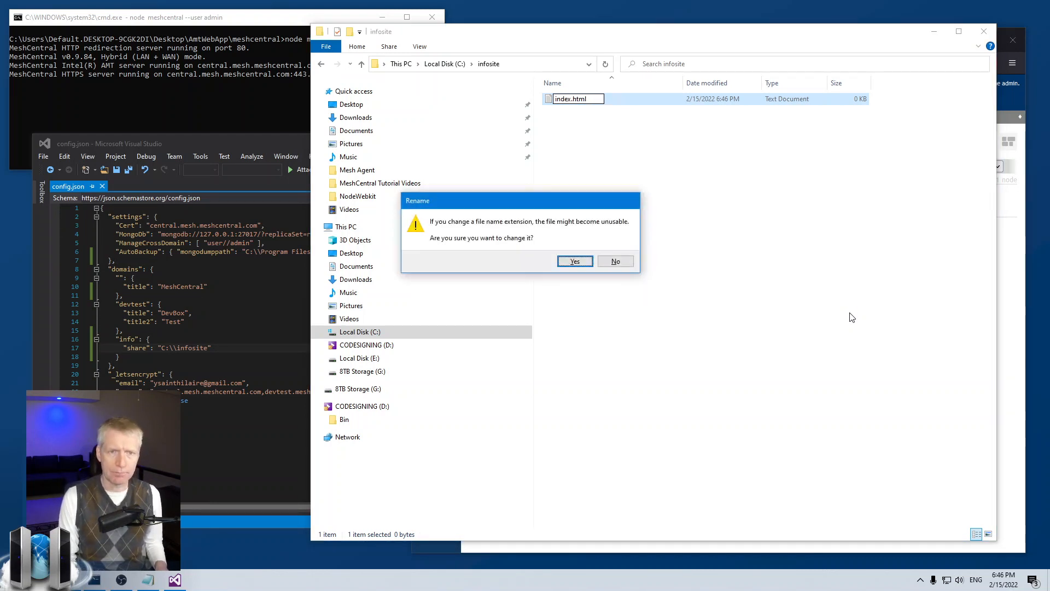
left_click(574, 261)
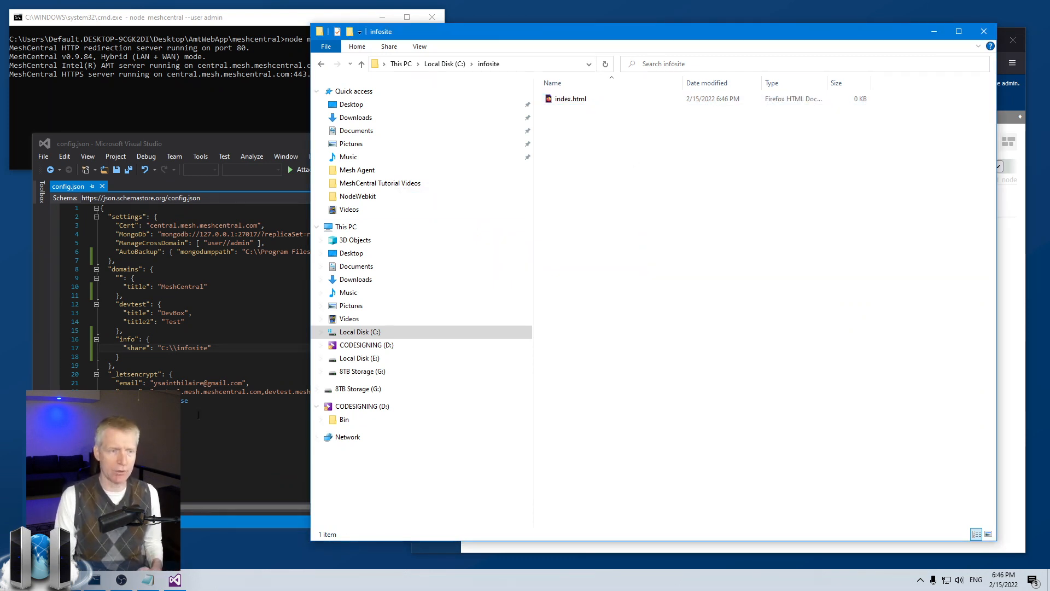
mouse_move(574, 238)
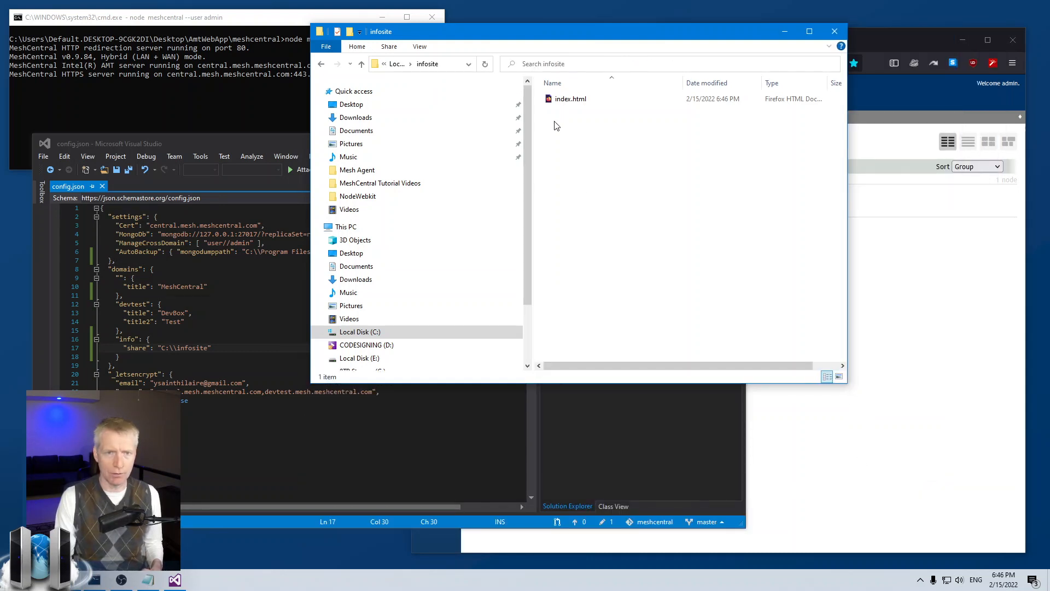
- Open index.html containing Hello! and rerun node meshcentral --user admin
double_click(570, 98)
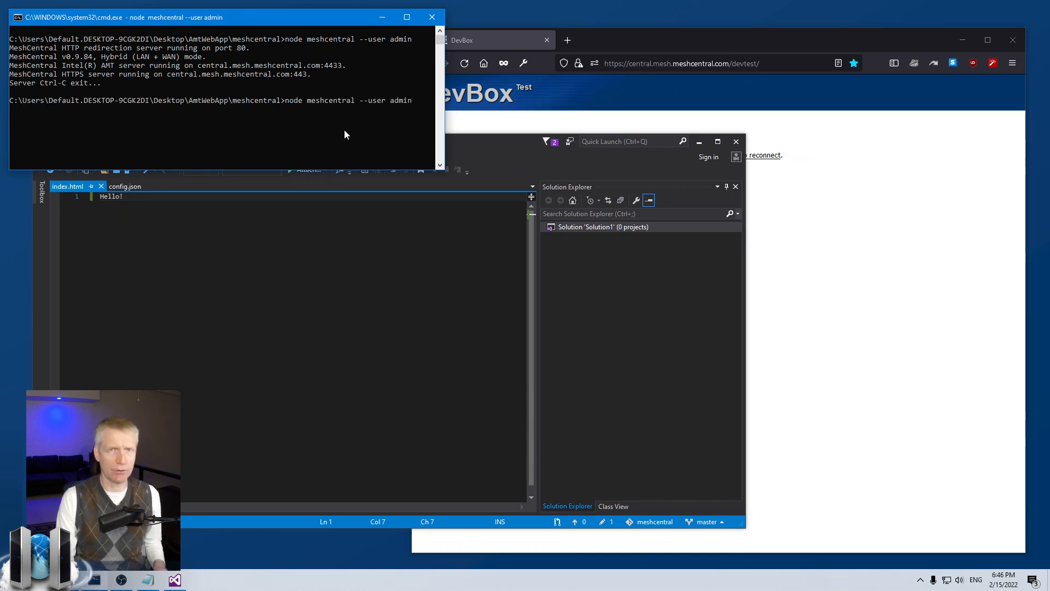
key("Return")
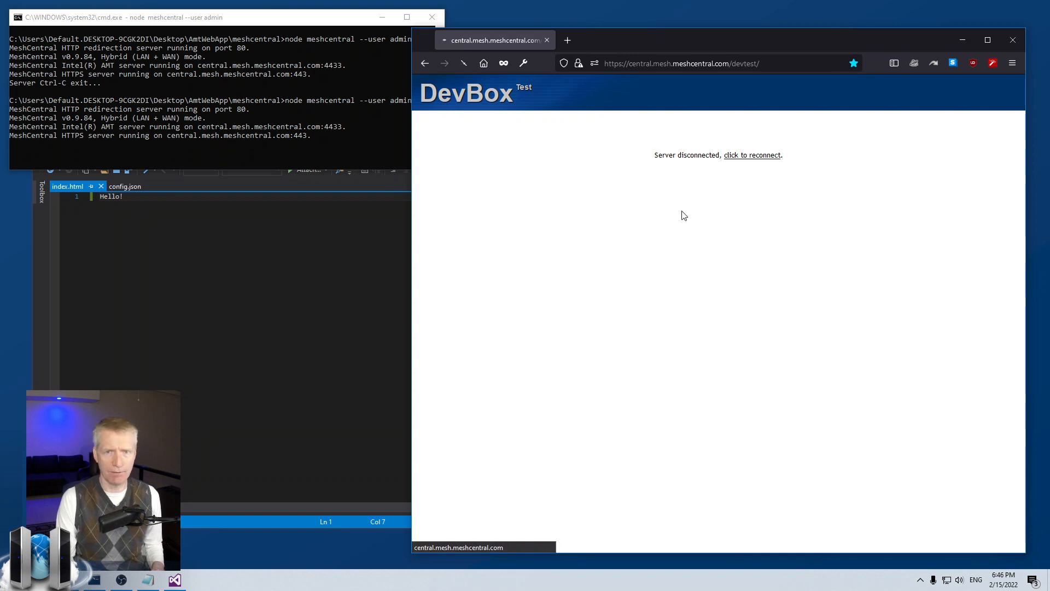
- Load the server's root address, which redirects to /info/ showing Hello!
left_click(680, 63)
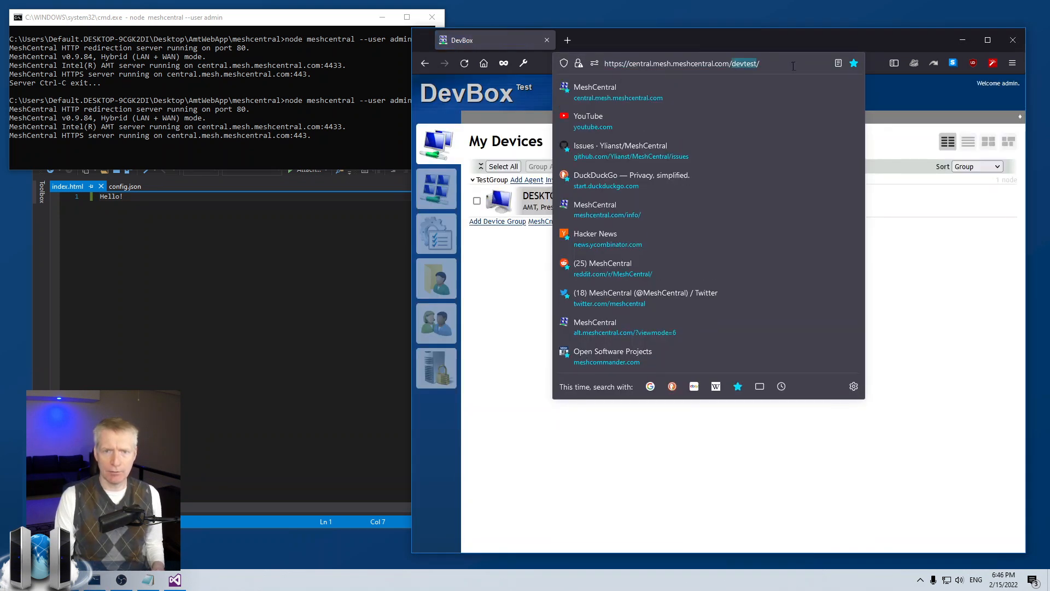
left_click(595, 92)
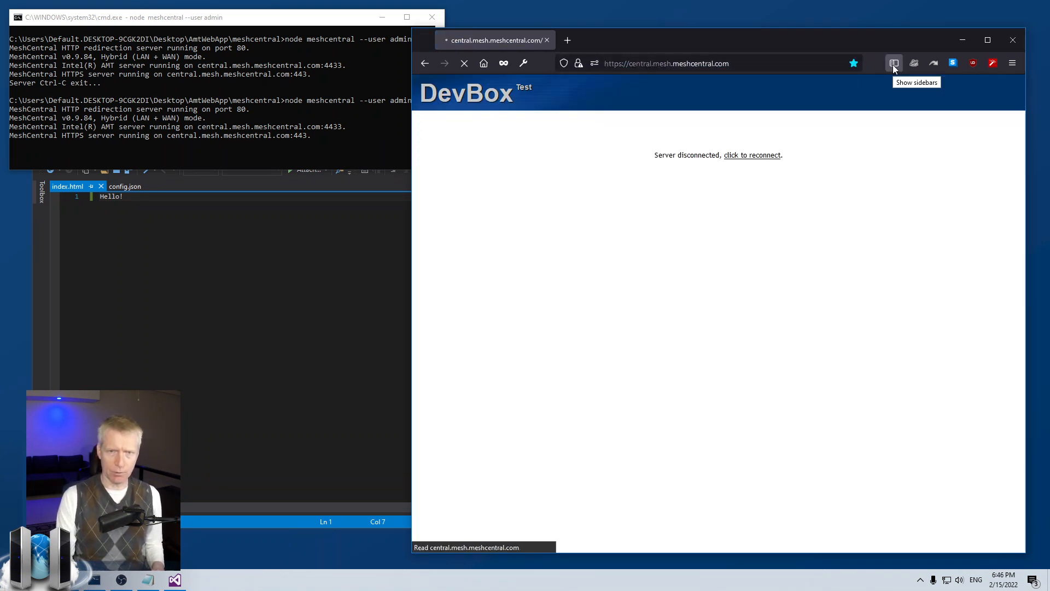
left_click(752, 155)
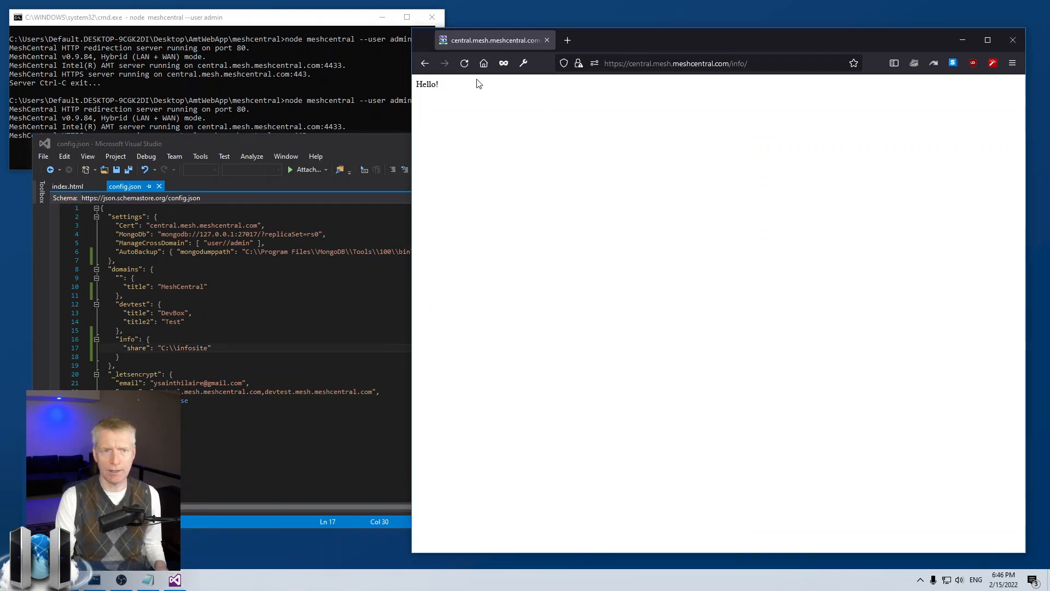
mouse_move(485, 227)
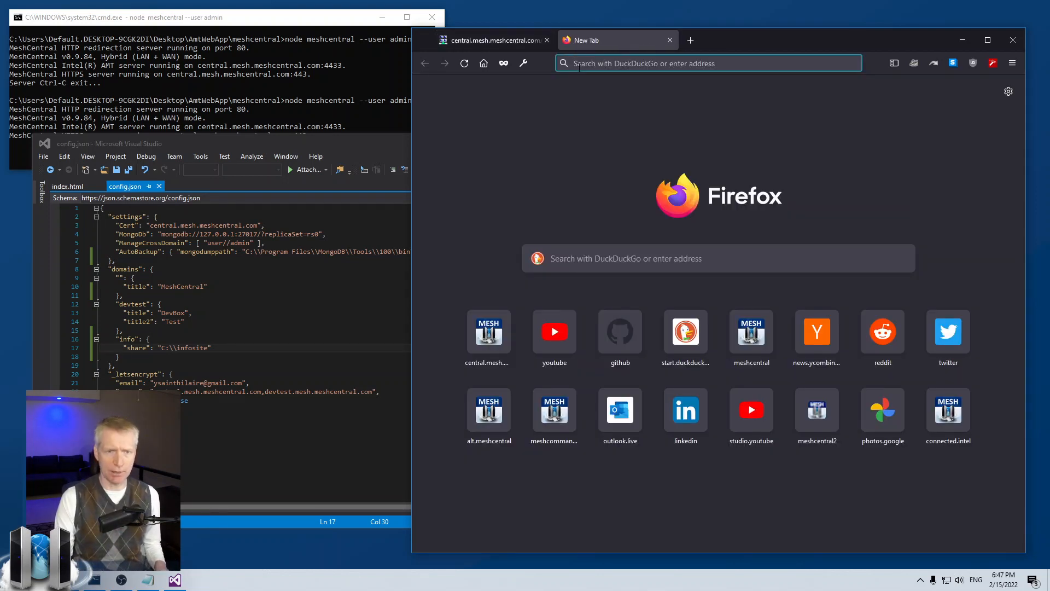
- Load meshcentral.com/info/ in a new tab and try its Public Server Login link
left_click(752, 331)
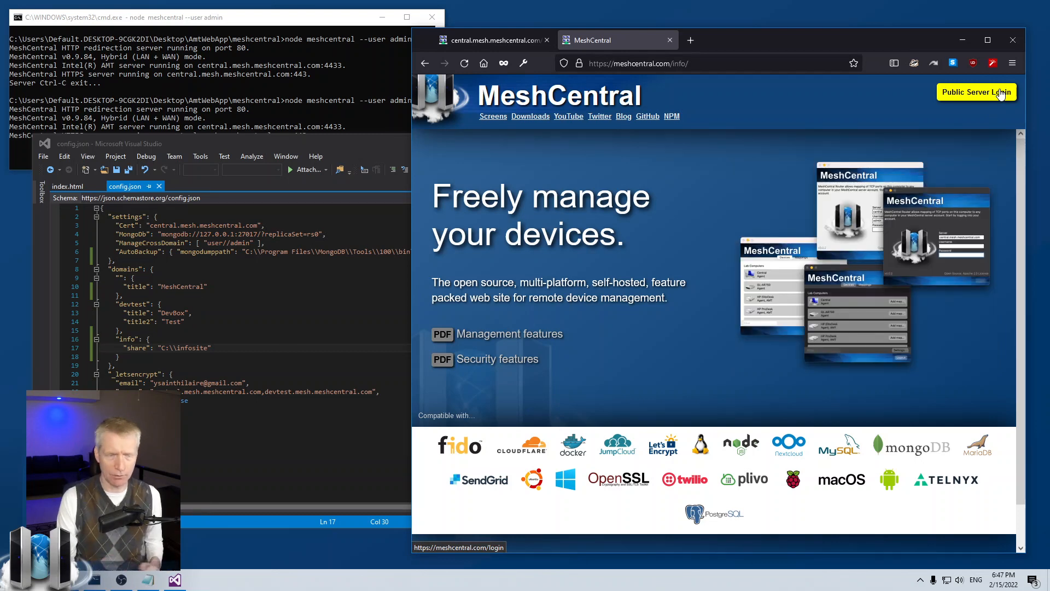
left_click(492, 40)
type("node meshcentral")
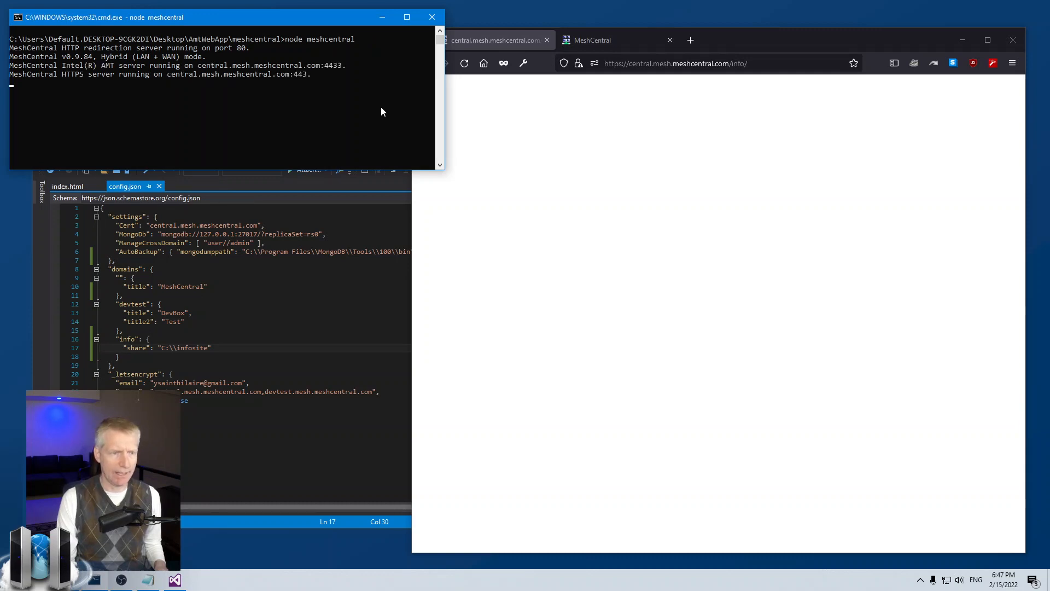
mouse_move(316, 317)
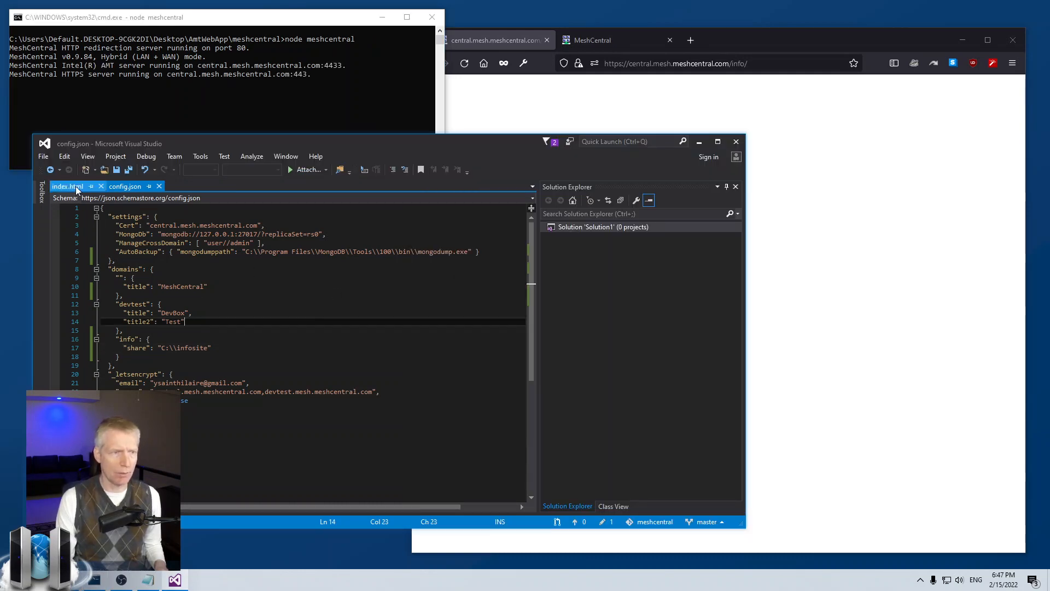
- Add <a href="/login">Login</a> after Hello! in index.html and save it
left_click(66, 186)
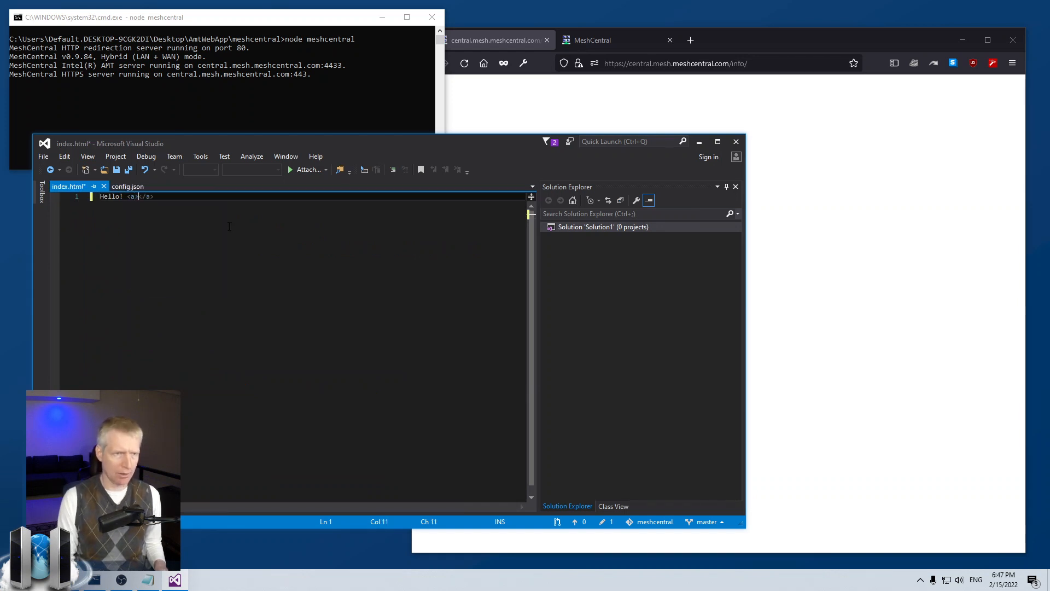
type("here")
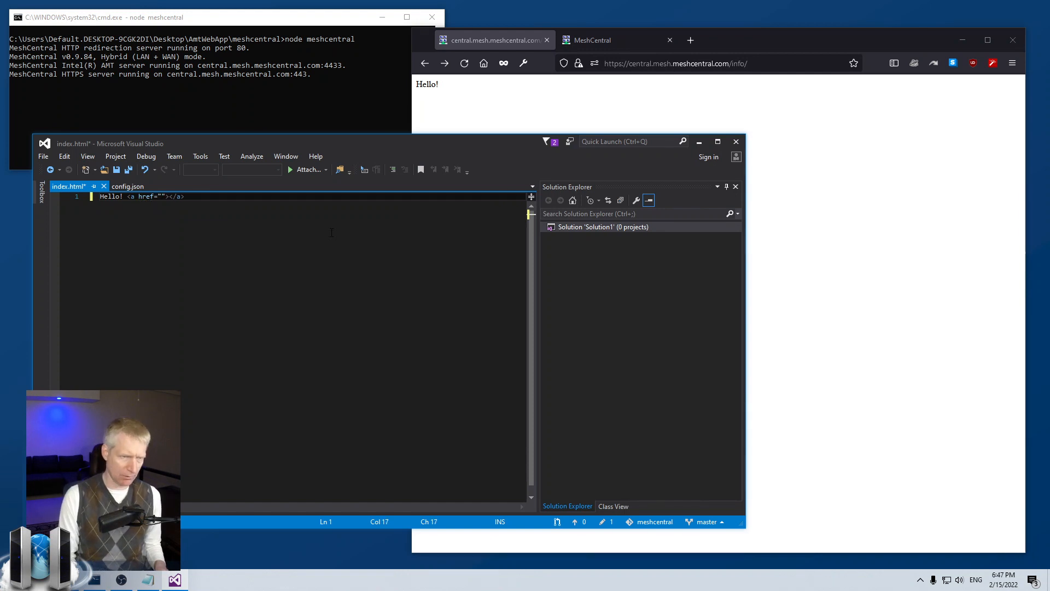
type("/")
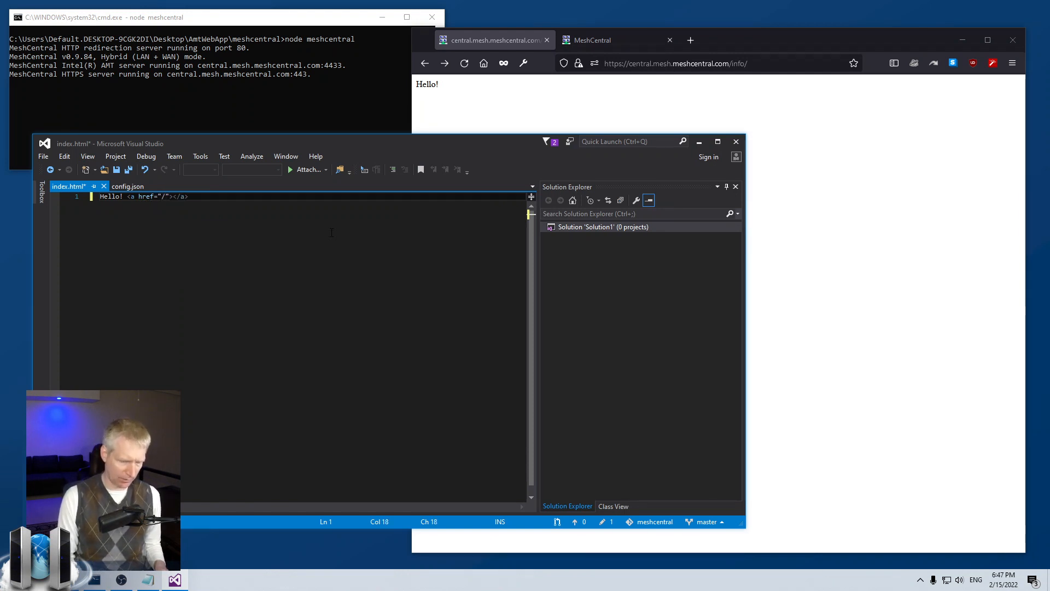
type("login")
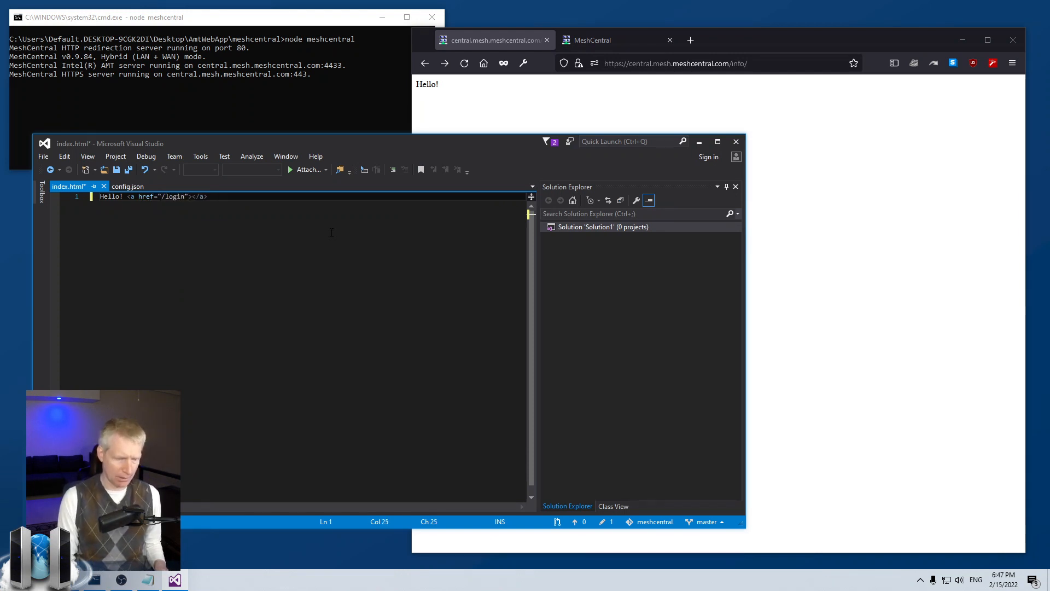
type("Lo")
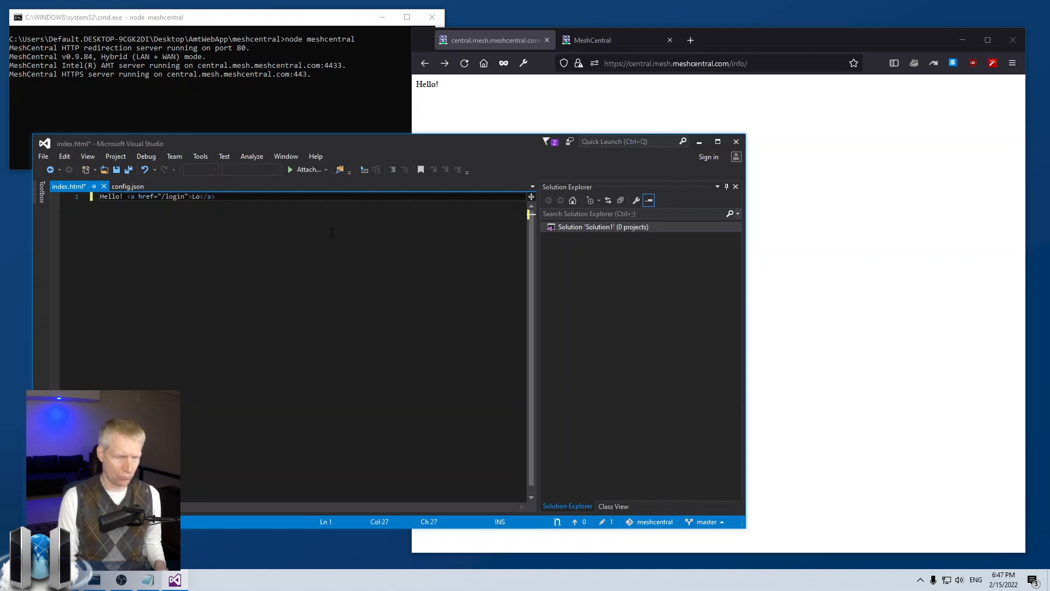
type("gin")
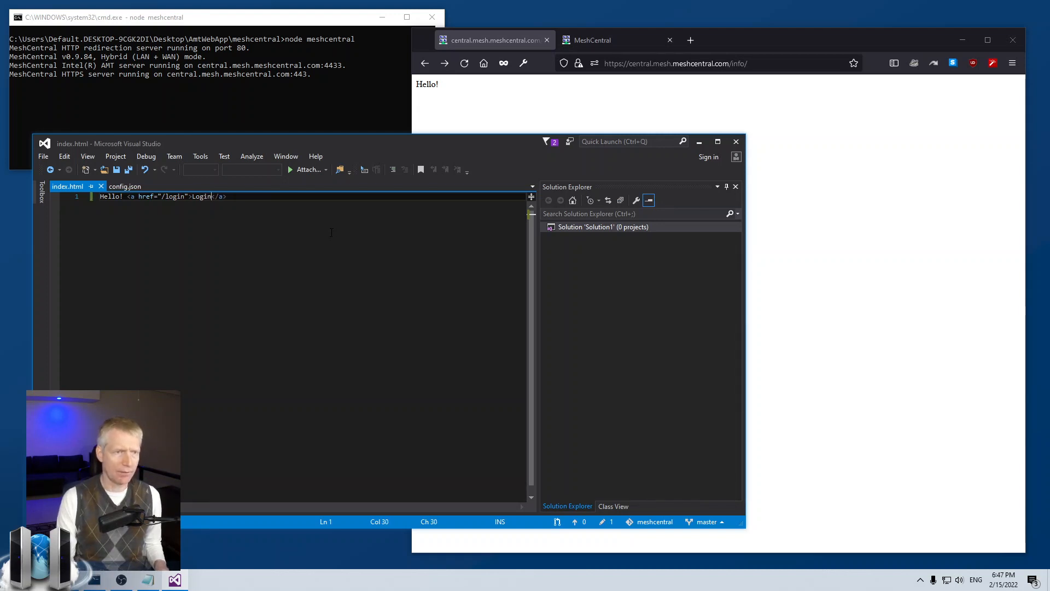
left_click(464, 63)
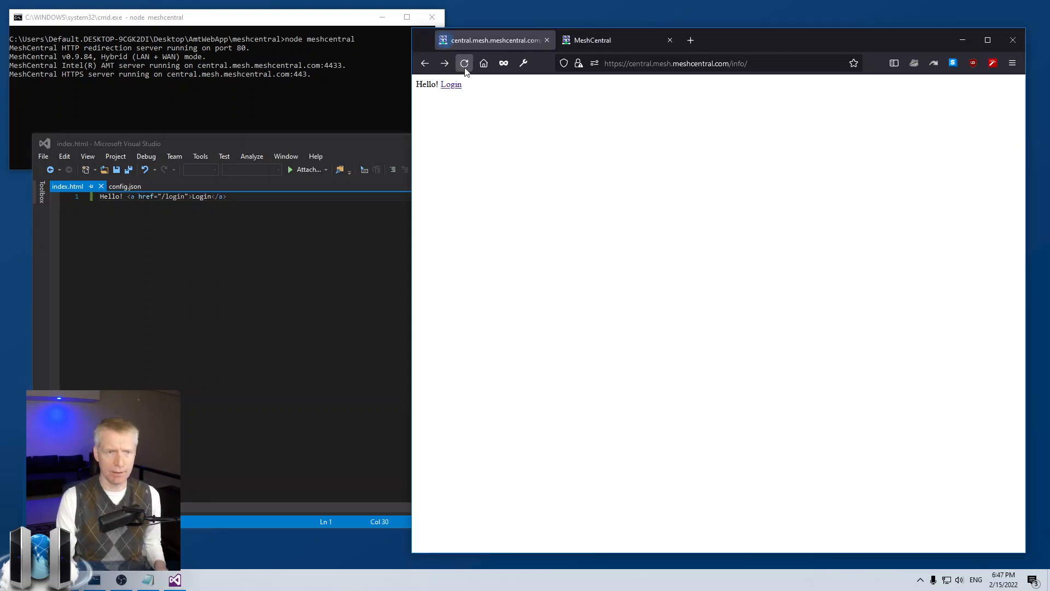
- Reload /info/ to show Hello! Login and follow the Login link to the sign-in page
left_click(450, 84)
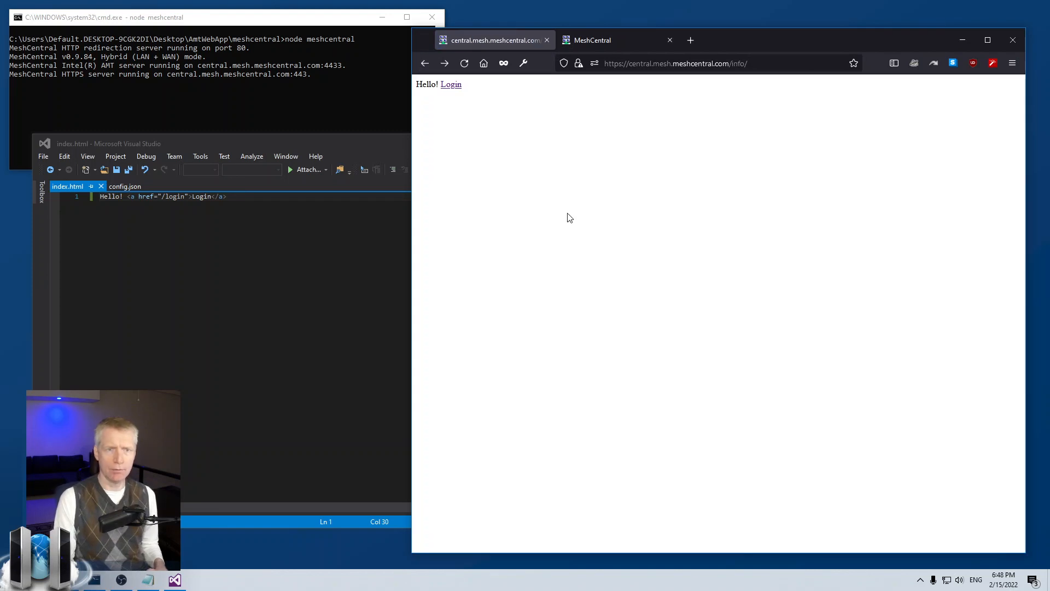
mouse_move(826, 283)
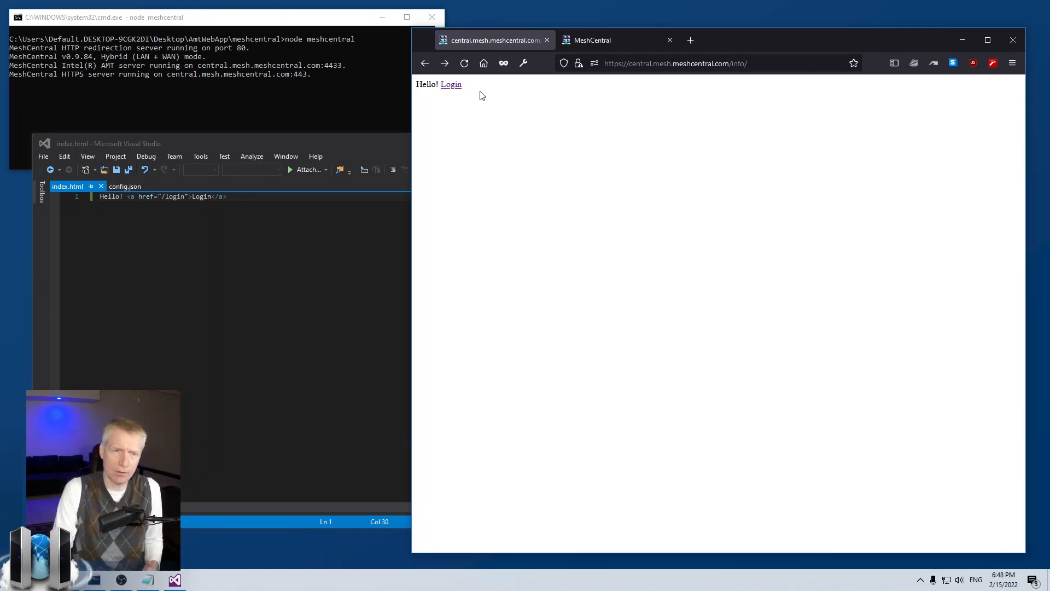
mouse_move(788, 243)
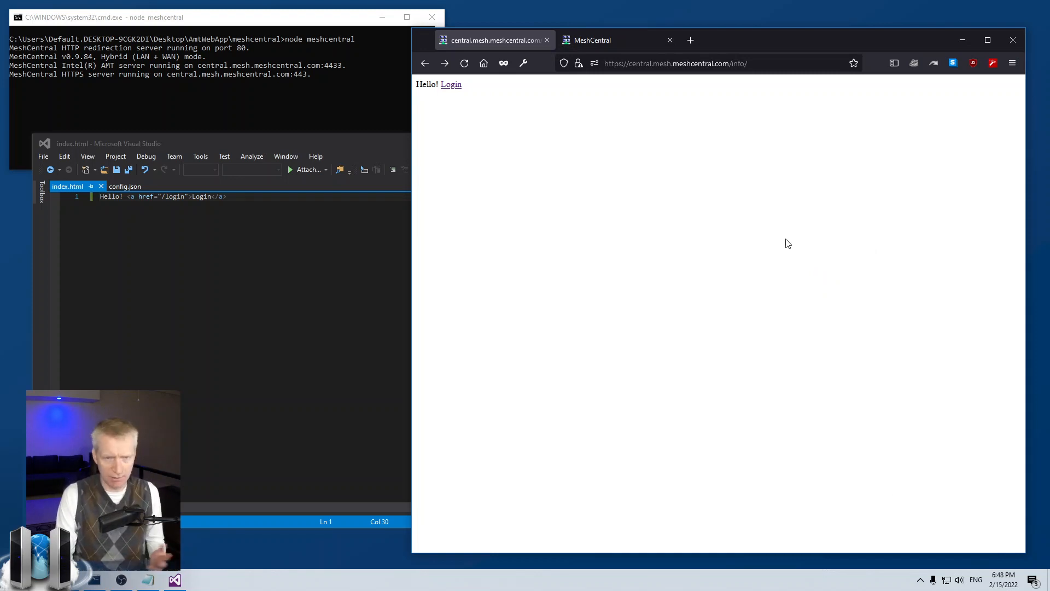
mouse_move(775, 221)
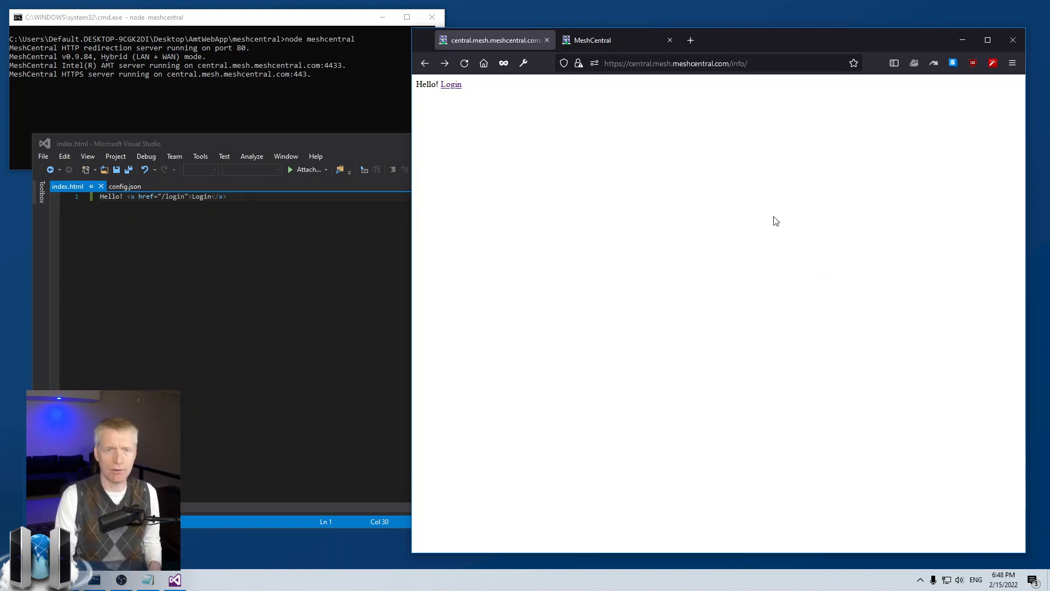
left_click(450, 83)
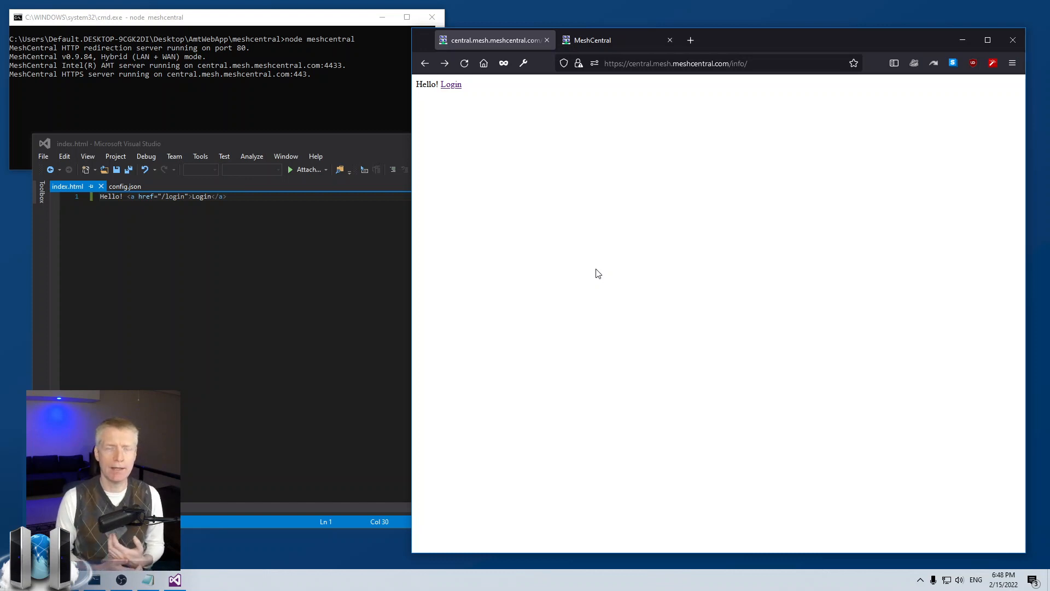
mouse_move(950, 110)
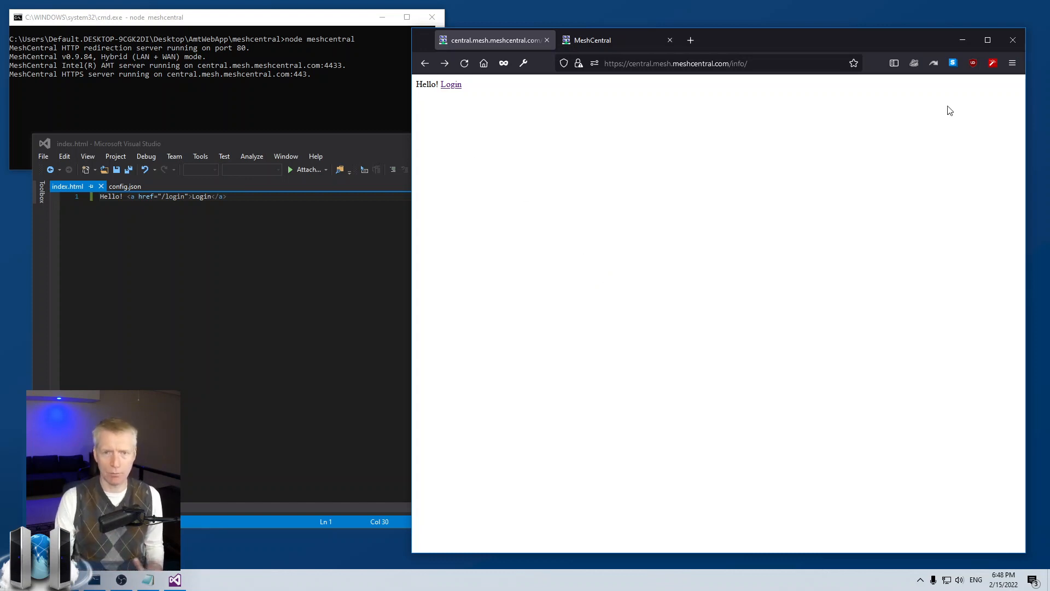
left_click(451, 84)
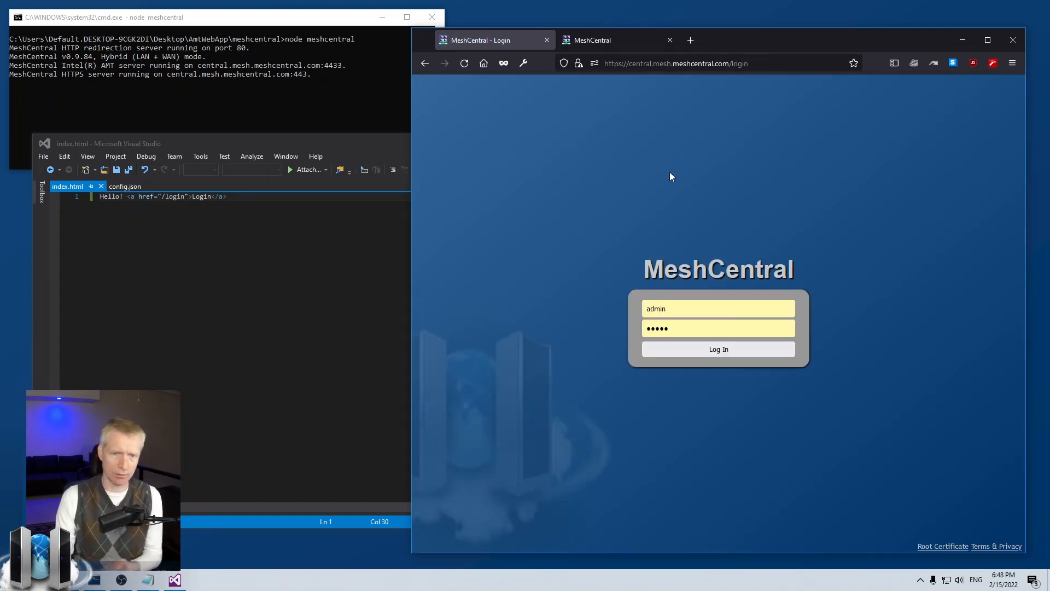
left_click(719, 349)
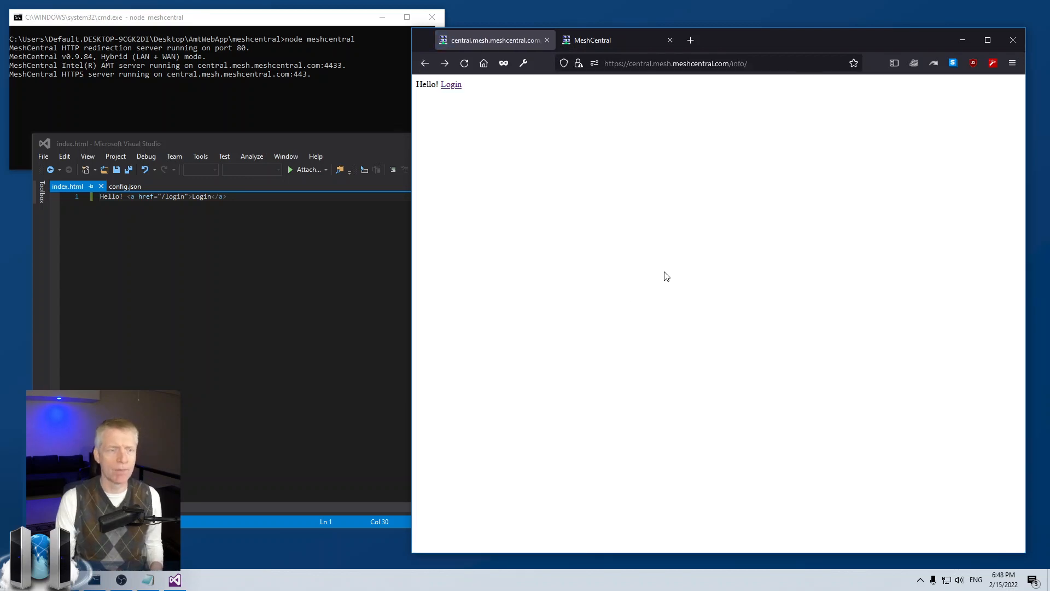
left_click(669, 63)
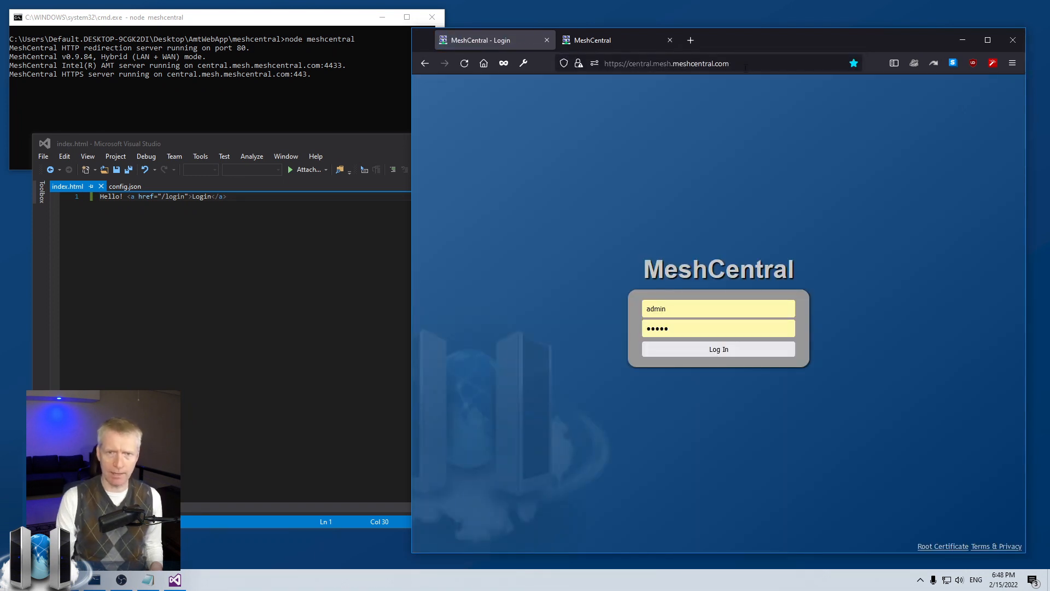
- Show config.json in Visual Studio with the info domain's C:\infosite share visible
left_click(666, 63)
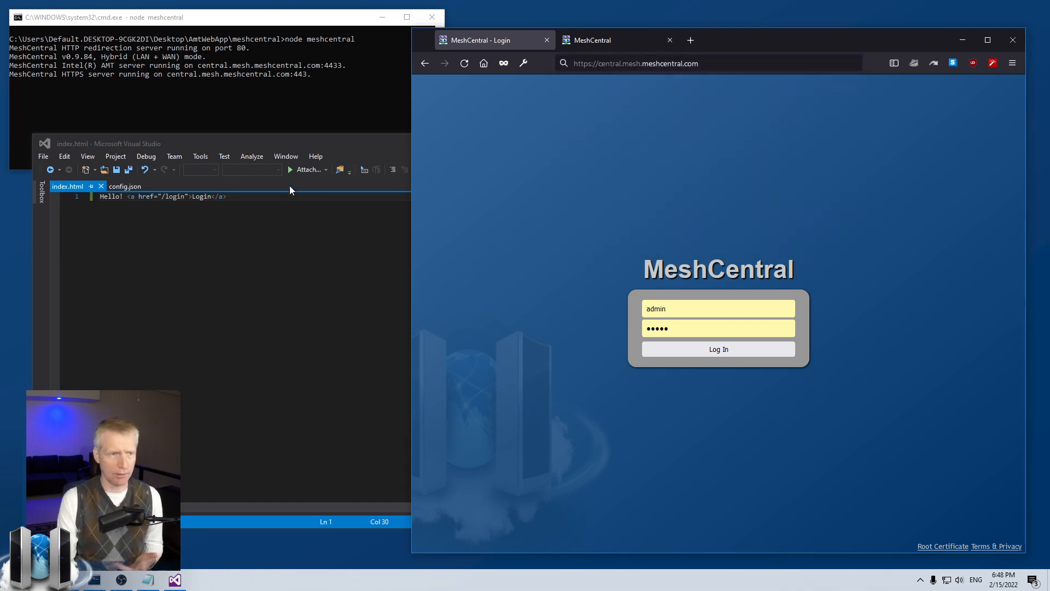
left_click(125, 186)
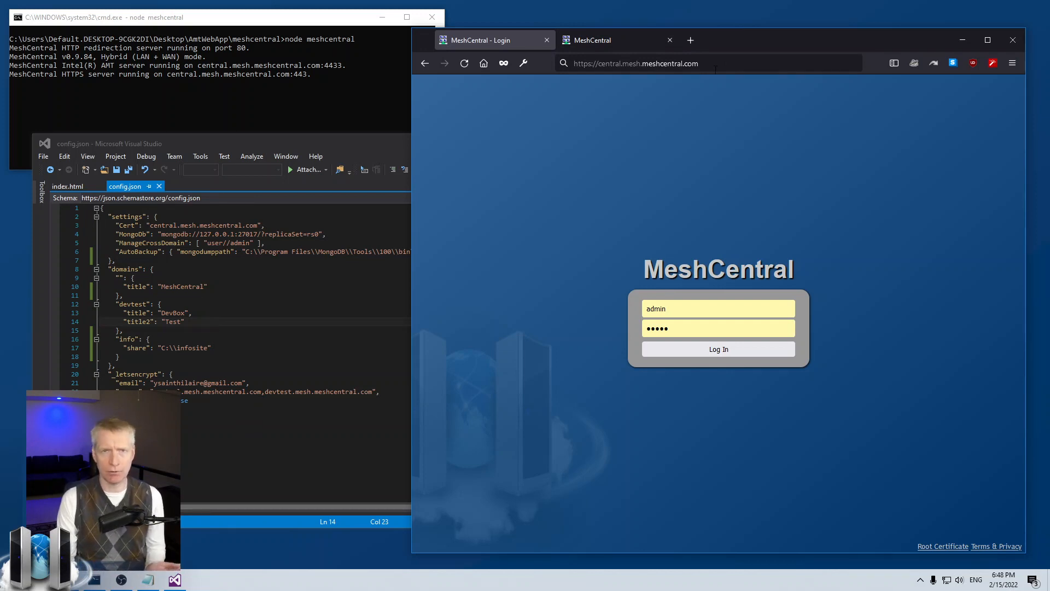
mouse_move(636, 141)
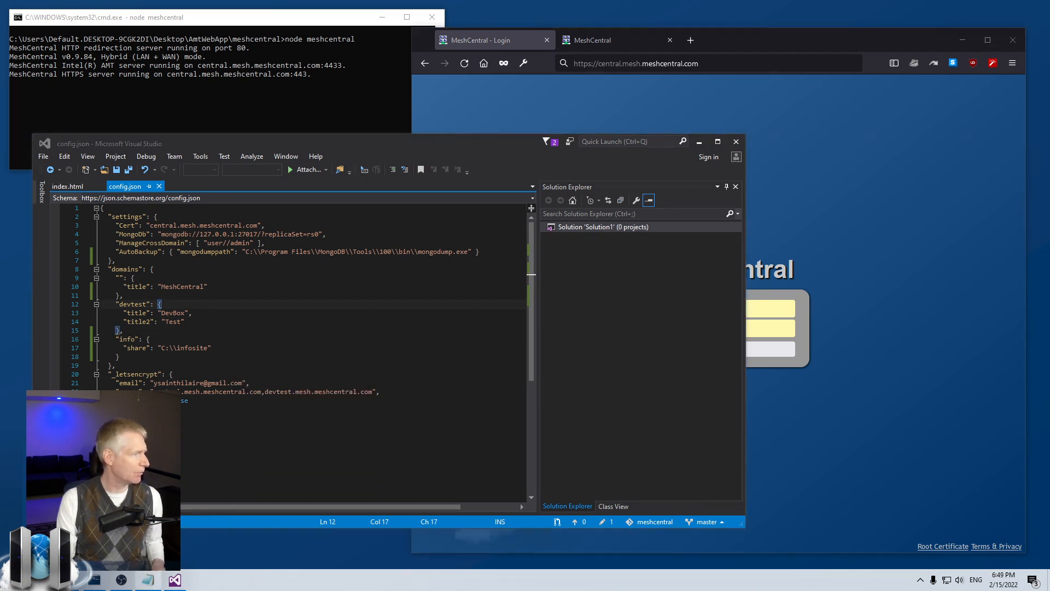
left_click(208, 286)
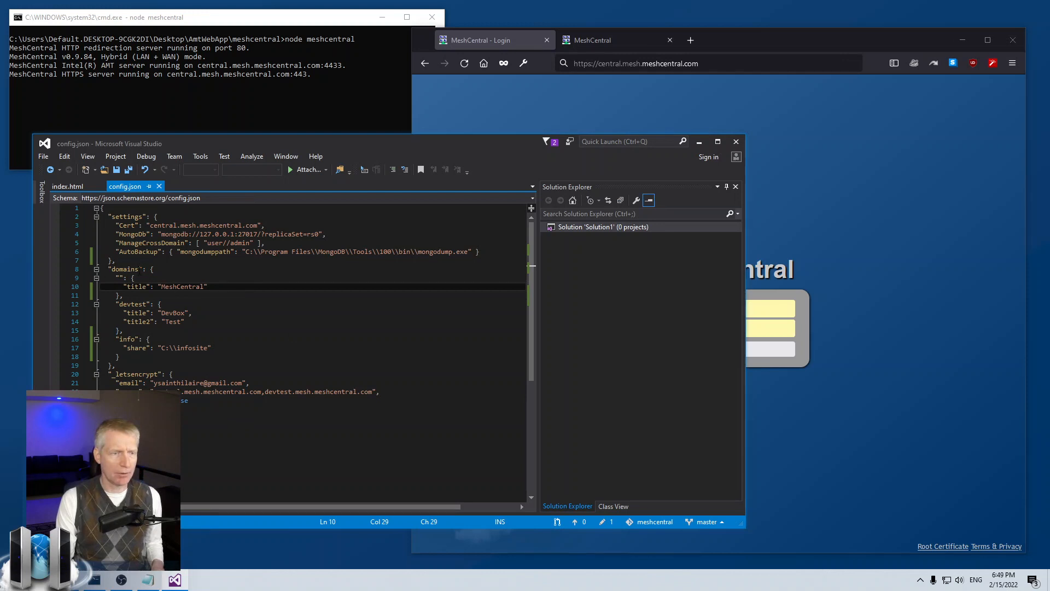
type(",")
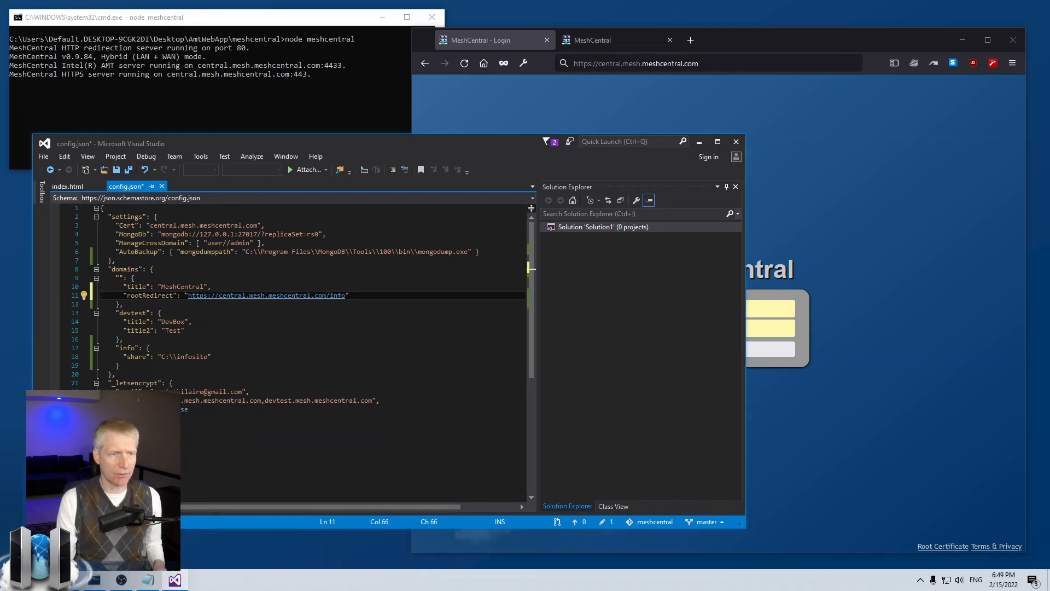
left_click(155, 295)
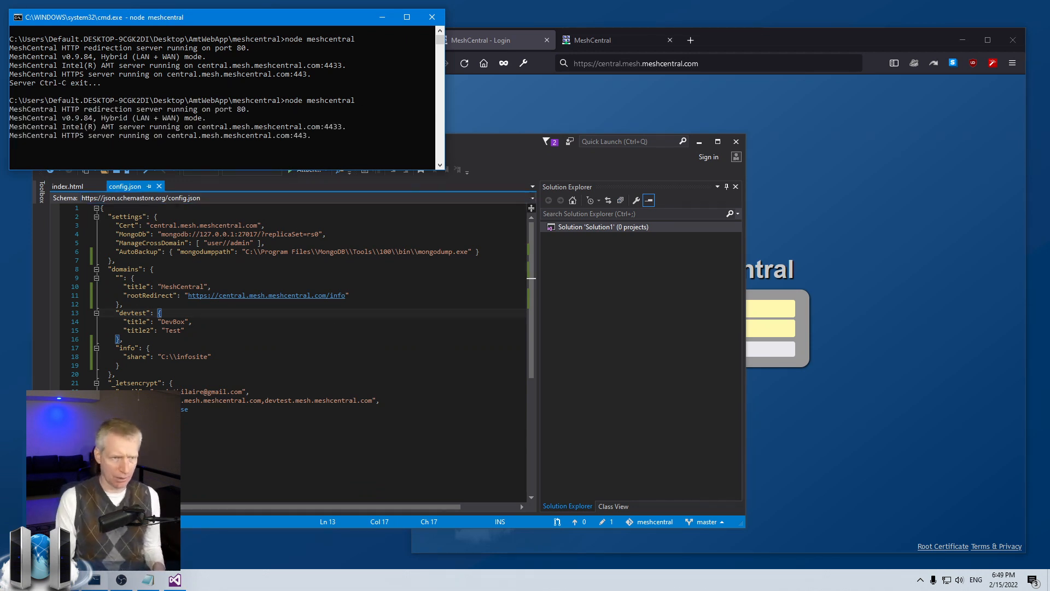
- Load the site root in Firefox and verify it redirects to the /info Hello page
left_click(494, 40)
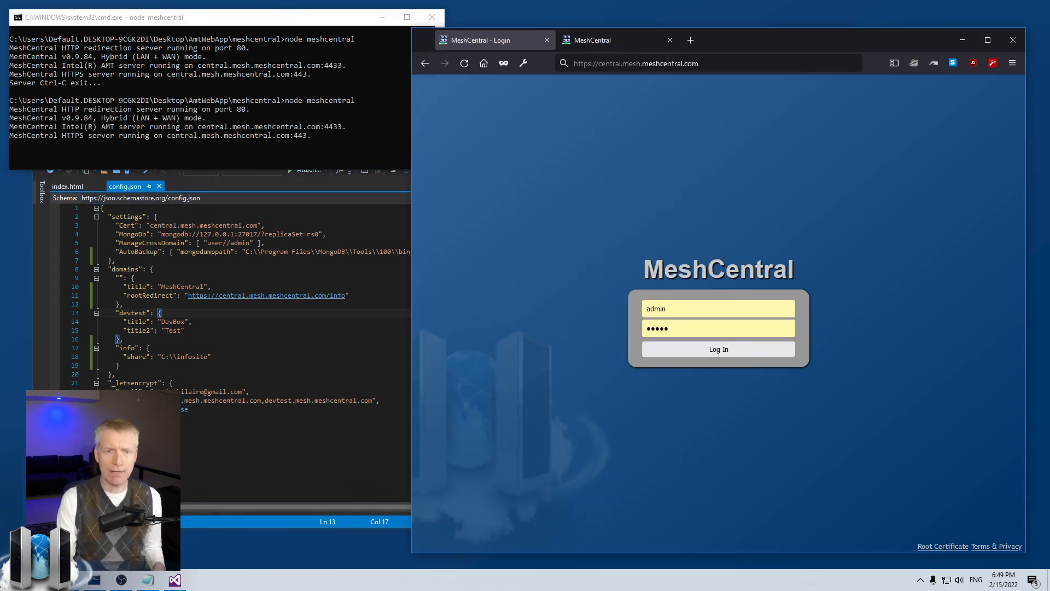
left_click(669, 63)
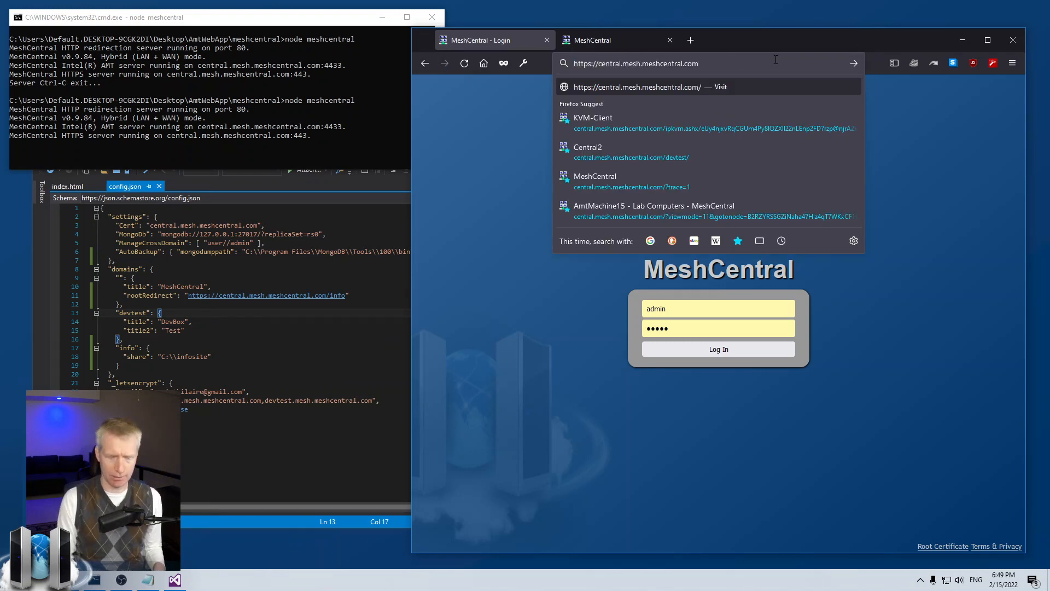
key("Return")
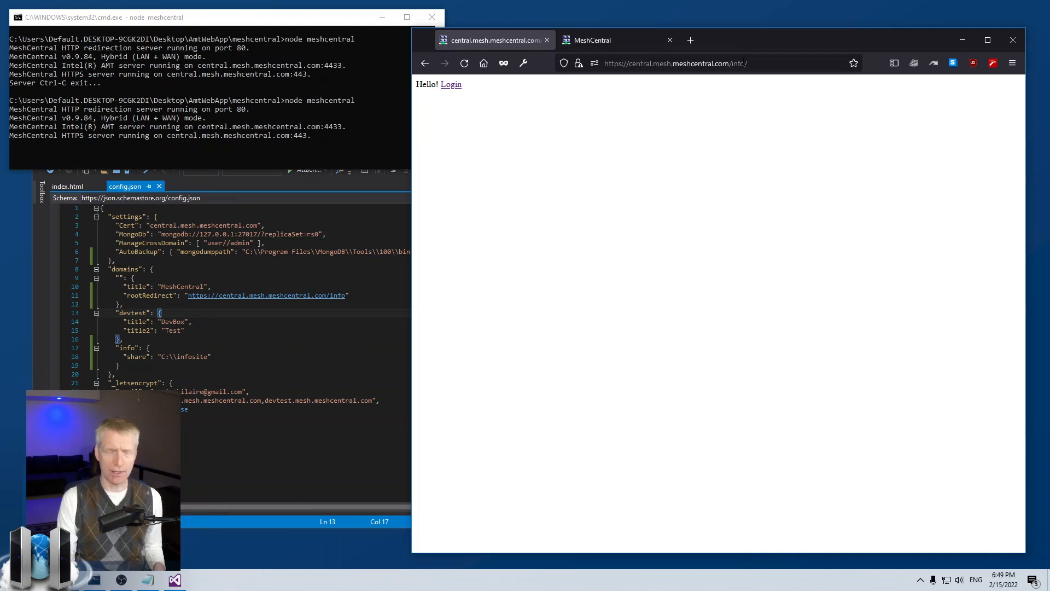
left_click(676, 63)
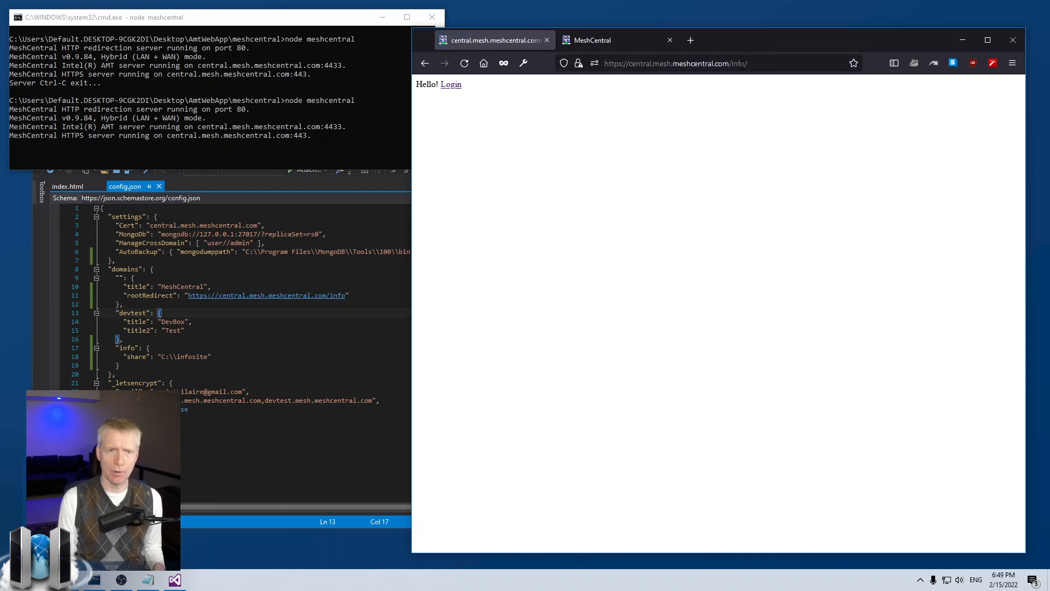
- Follow the info page's Login link to the login screen, then return to the config
left_click(451, 84)
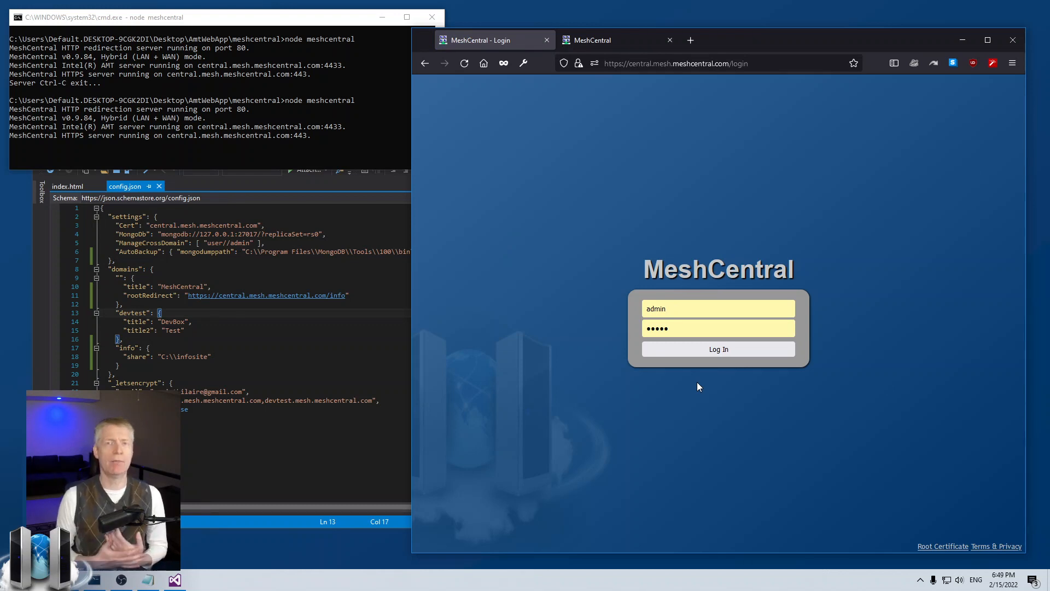
left_click(718, 308)
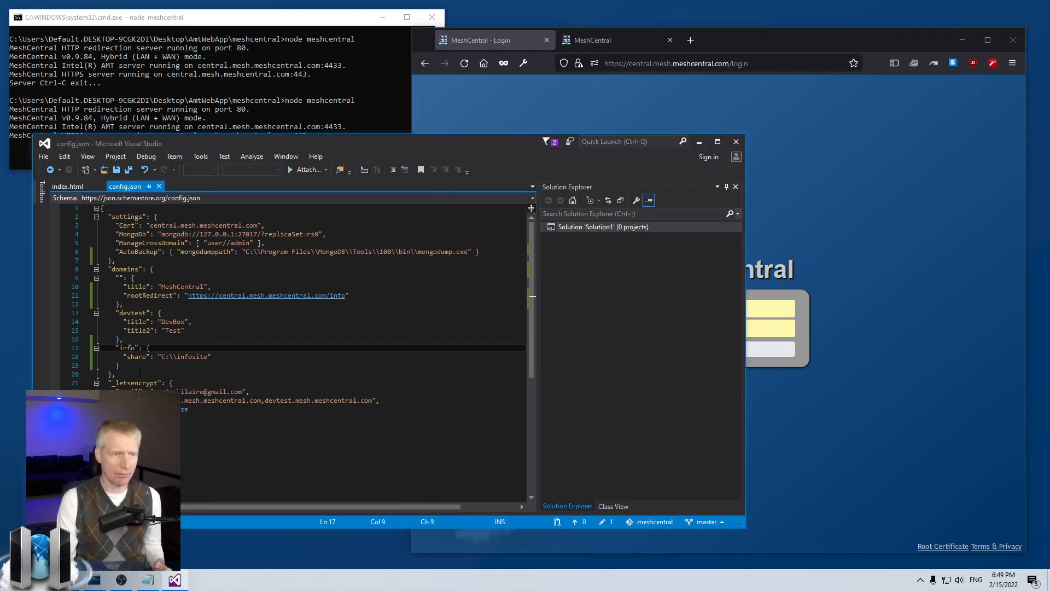
left_click(117, 365)
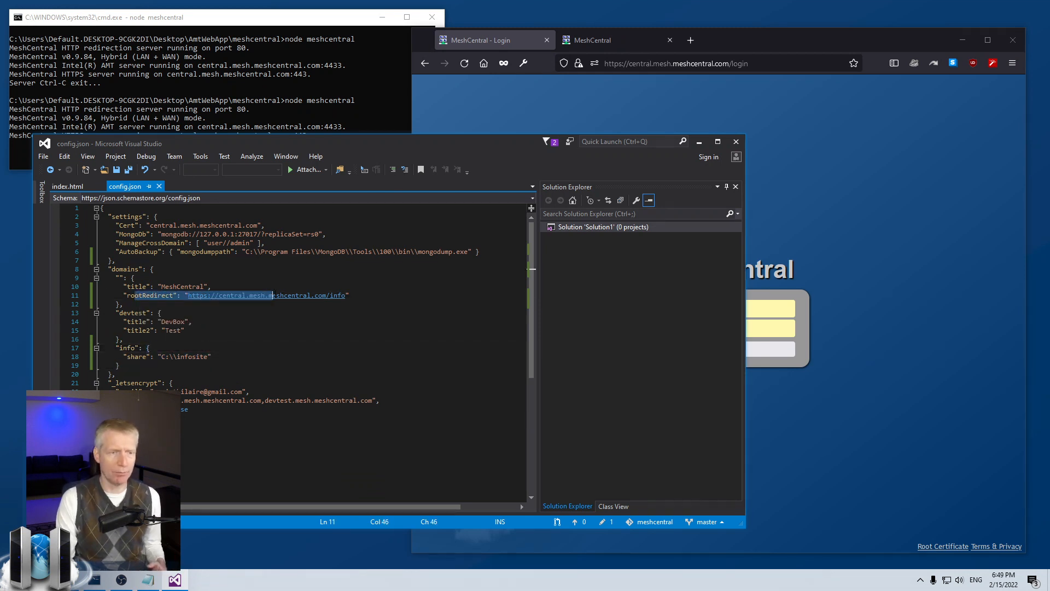
left_click(167, 322)
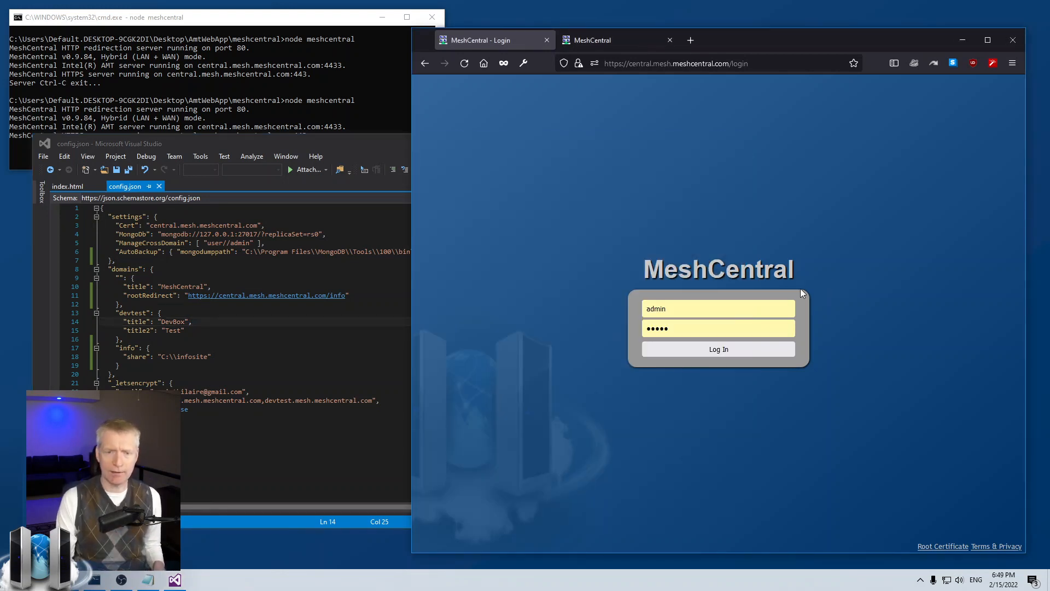
- After the admin login fails, relaunch the server as node meshcentral --user admin
left_click(717, 349)
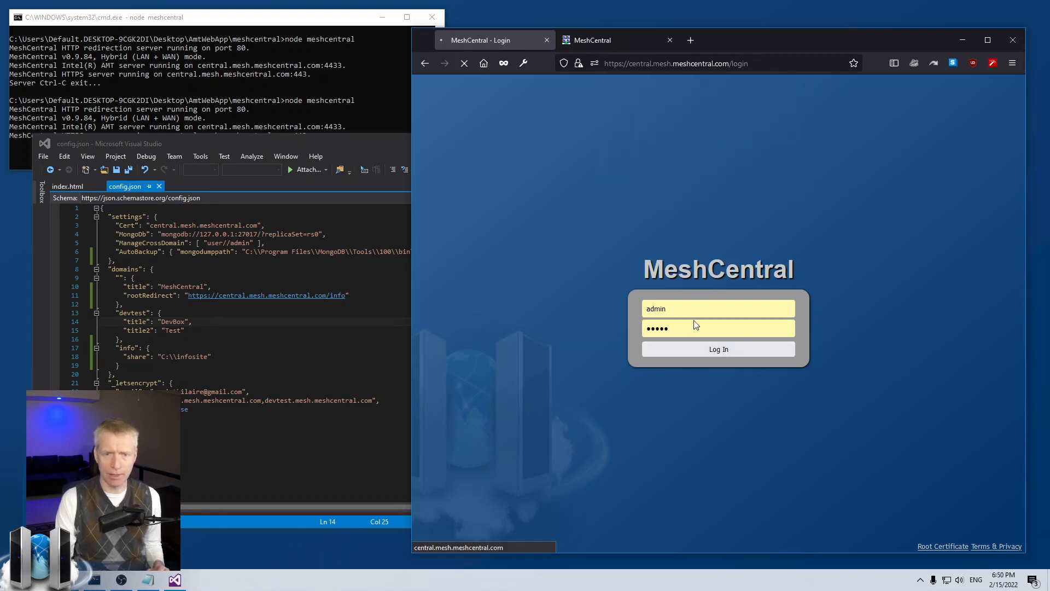
mouse_move(693, 326)
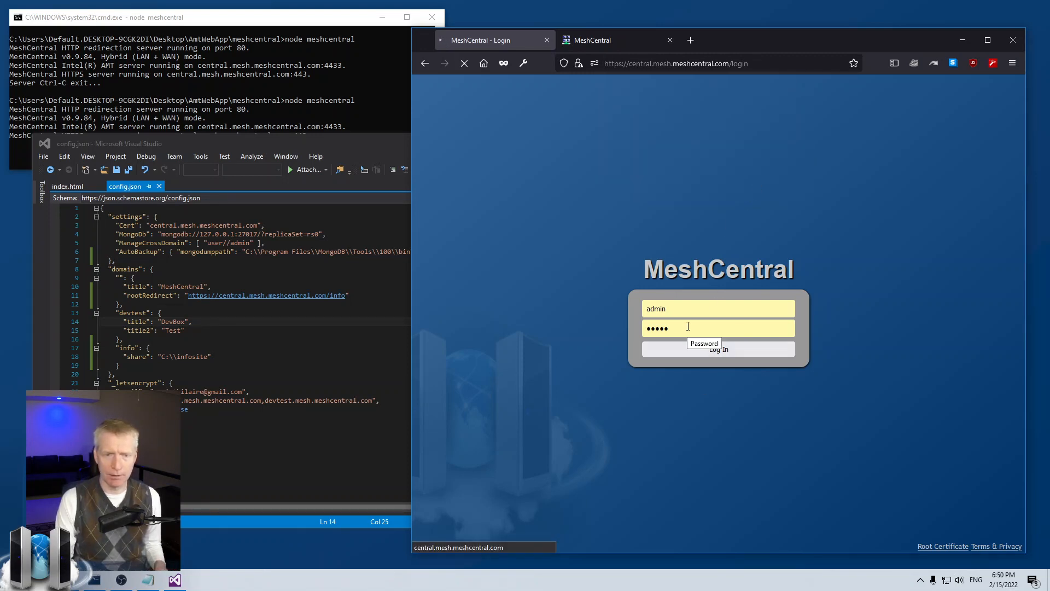
left_click(718, 349)
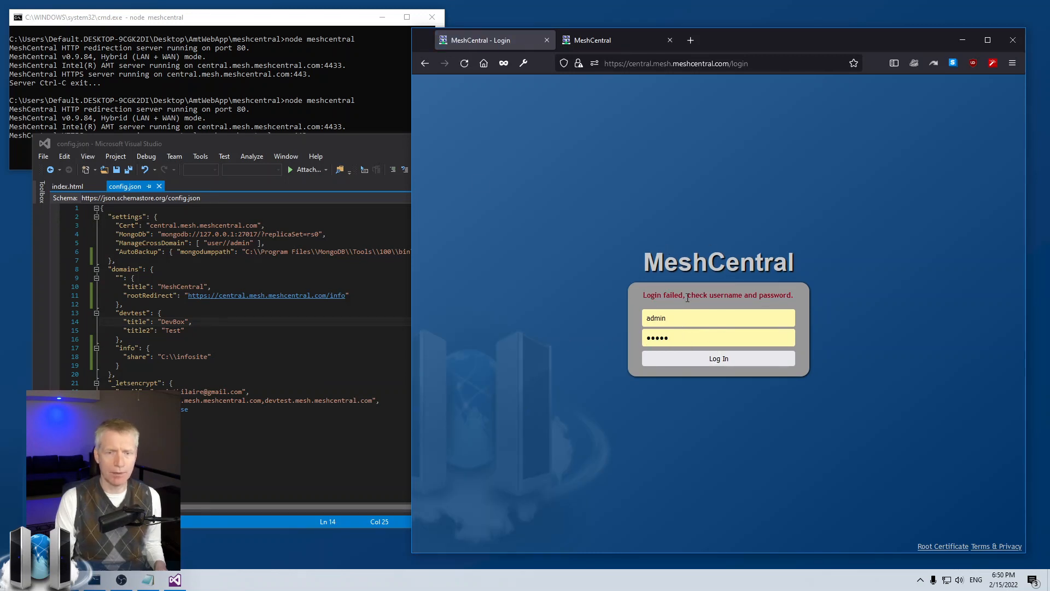
left_click(717, 337)
type("node meshcentral --user admin")
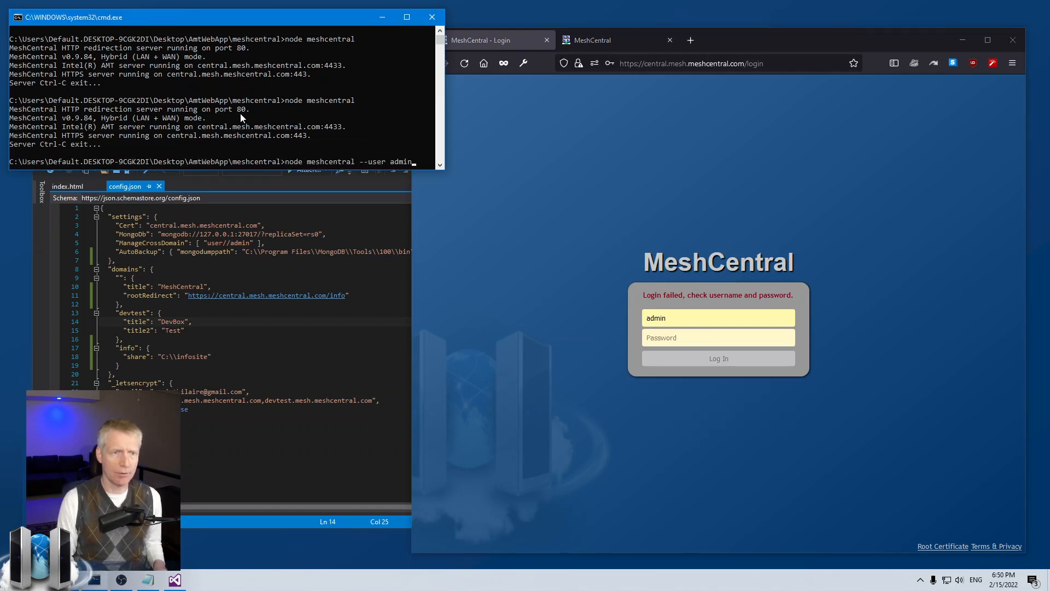
key("Return")
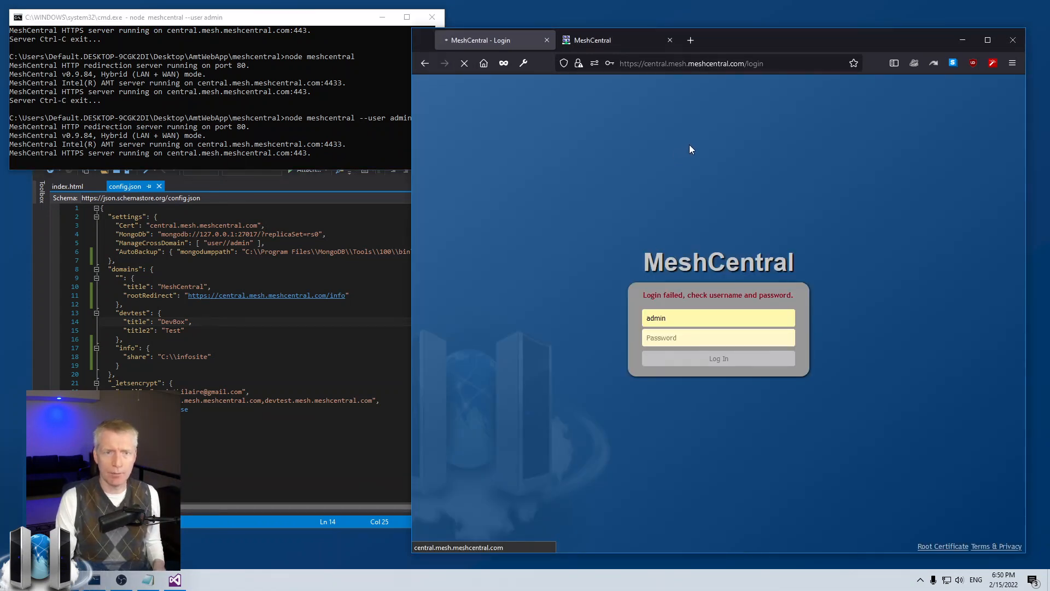
mouse_move(660, 83)
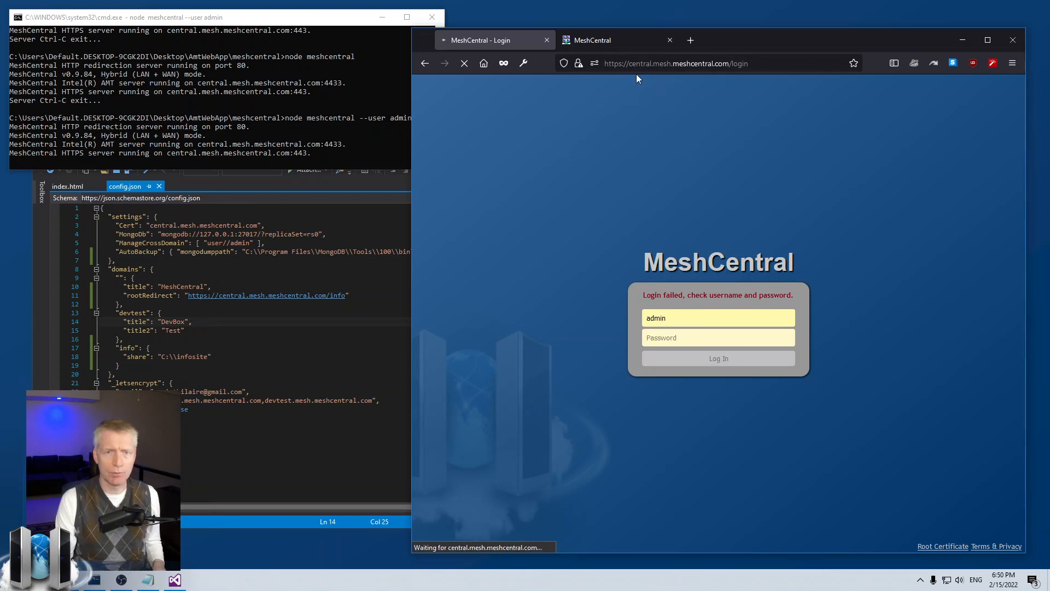
- Reset the admin password and reconnect to the restarted server to sign in
left_click(717, 358)
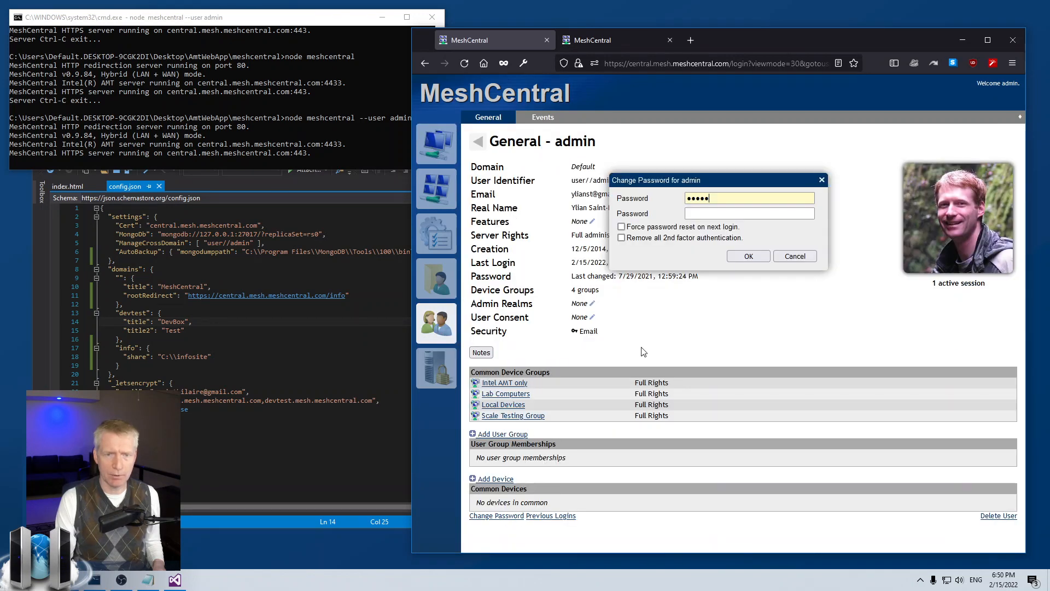
left_click(749, 213)
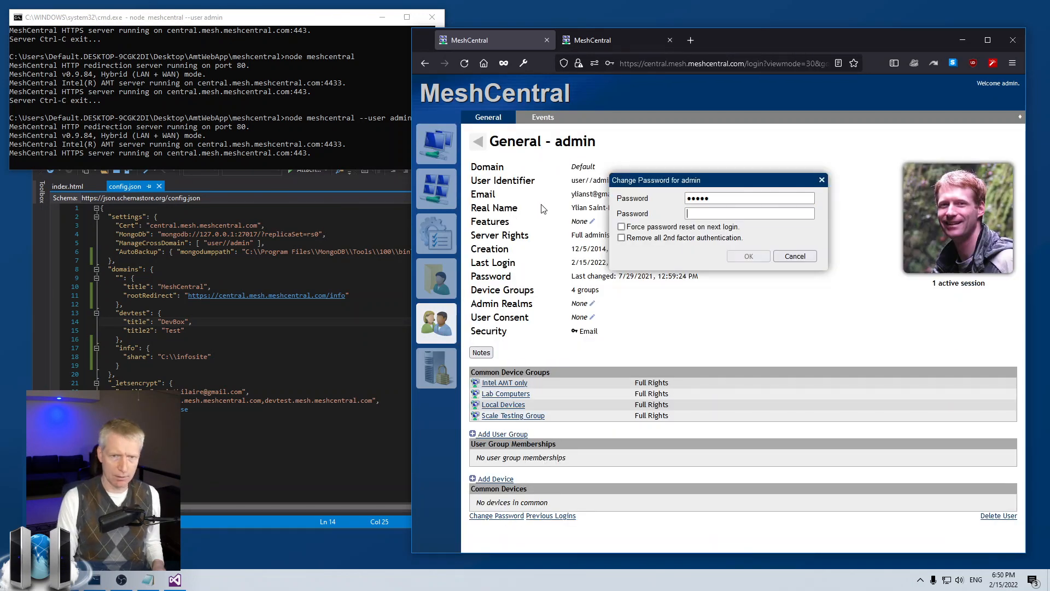
left_click(749, 256)
type("node meshcentral")
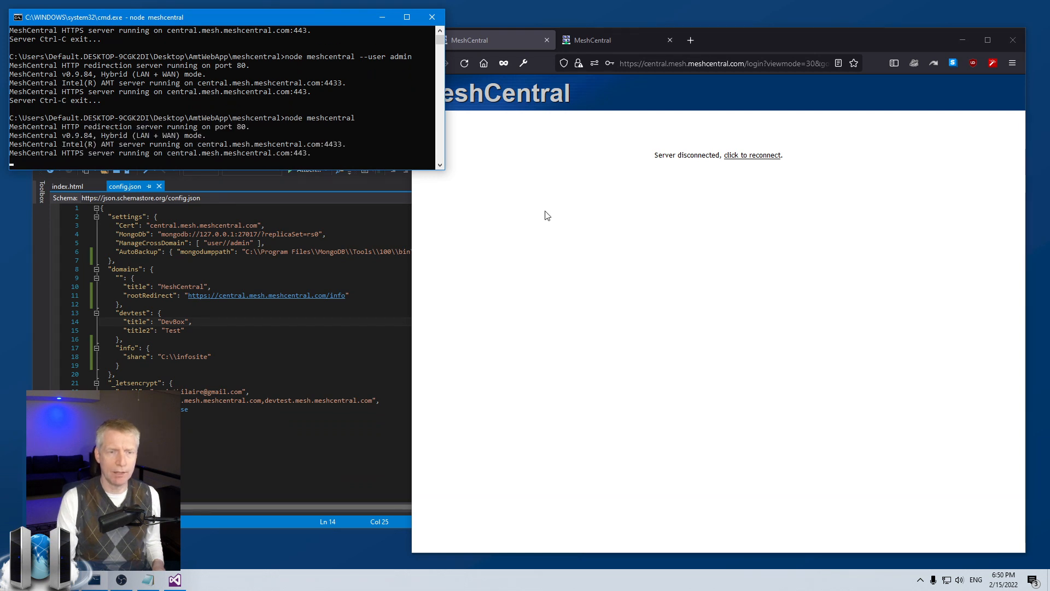
left_click(704, 63)
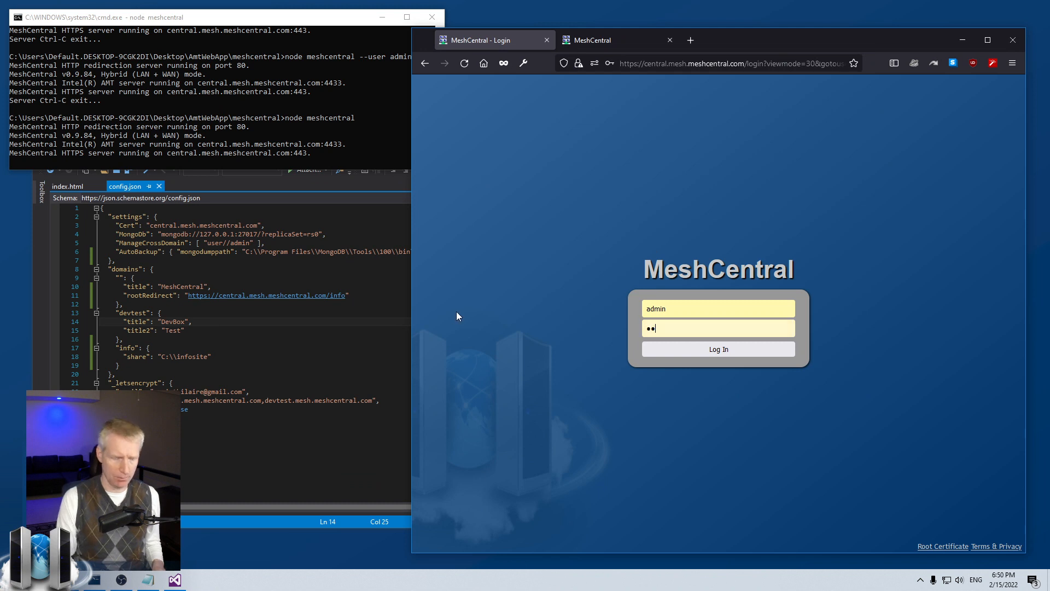
- Log out of the admin account, landing on the /info Hello page with its Login link
left_click(717, 349)
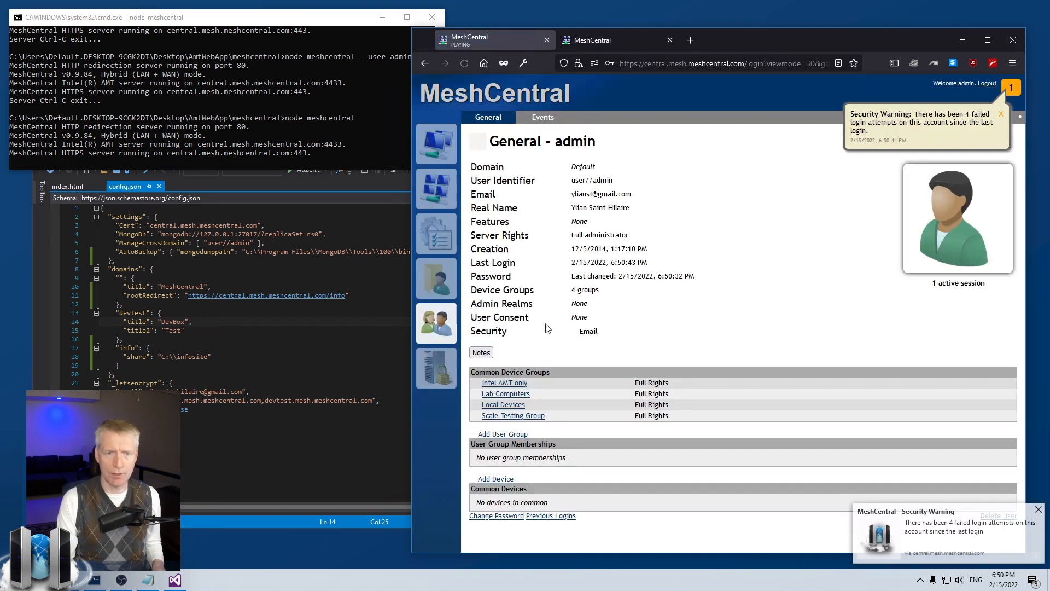
left_click(1001, 114)
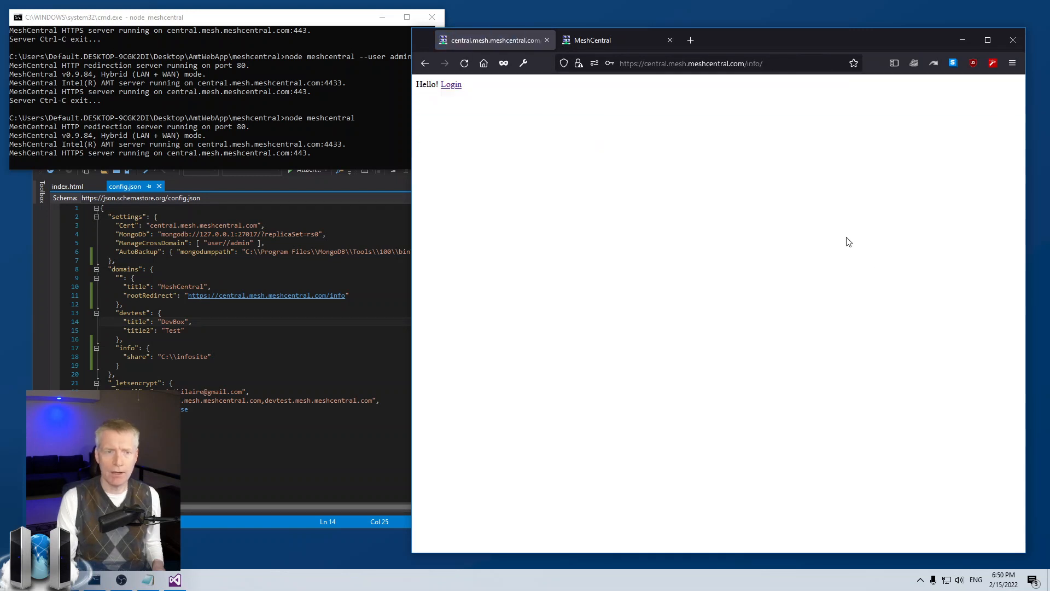
mouse_move(453, 98)
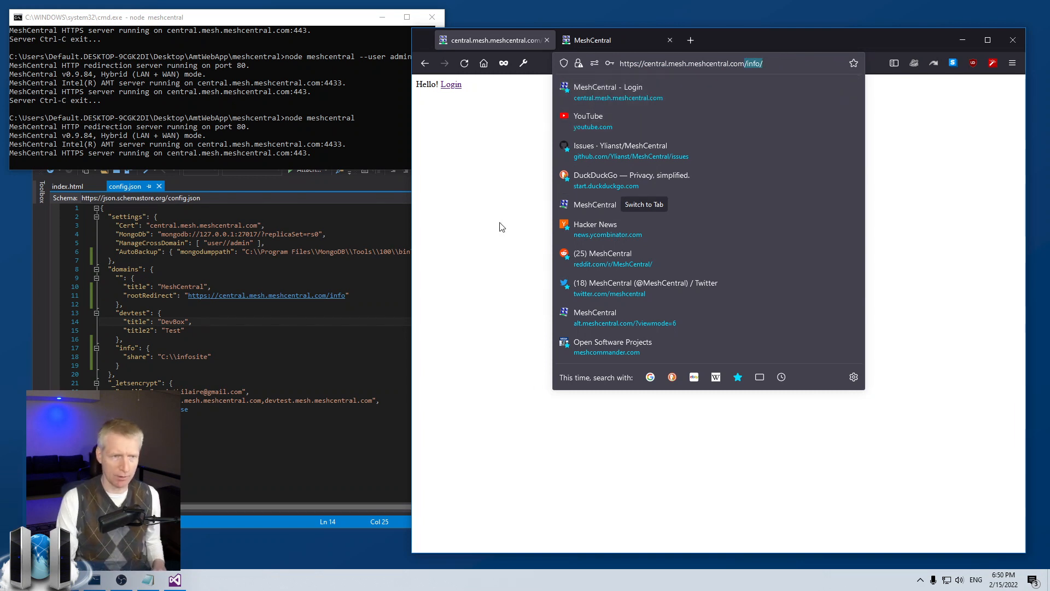
- Rename rootRedirect to unknownUserRootRedirect in config.json, save, and restart the server
left_click(466, 298)
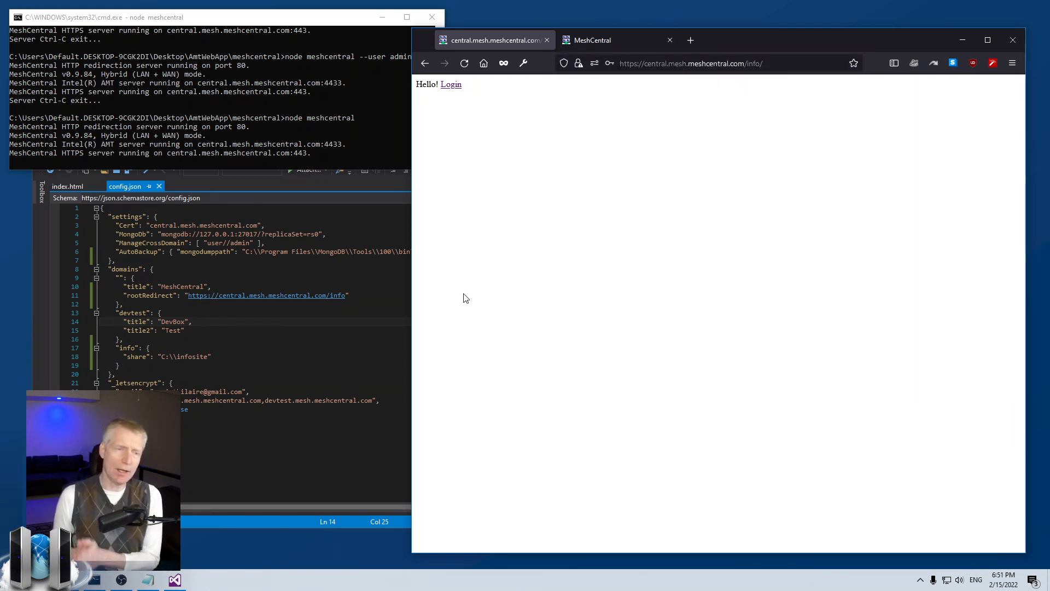
left_click(690, 63)
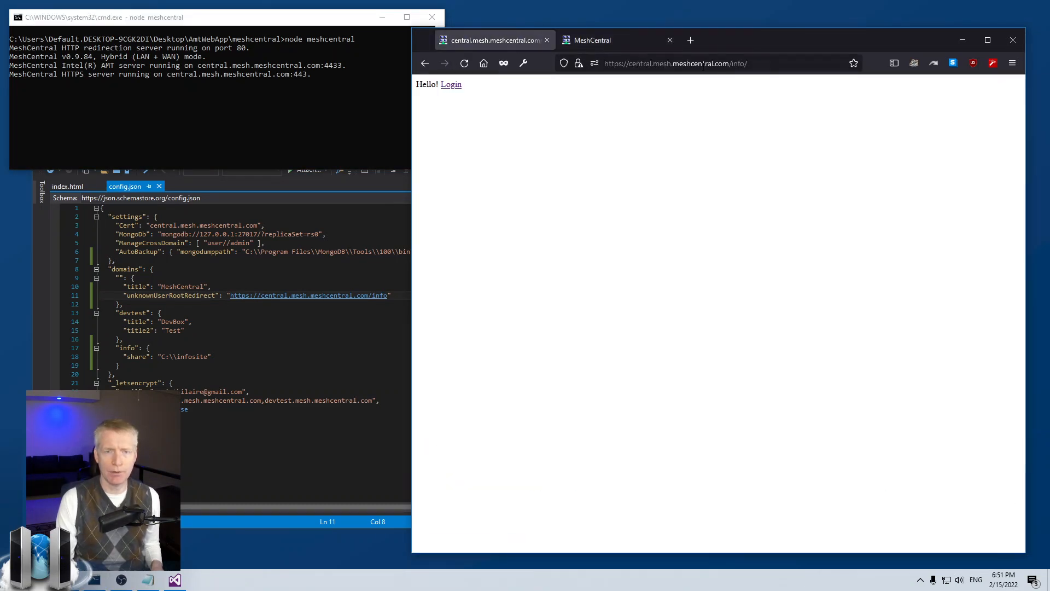
- Load the site root, confirm the /info Hello page, and follow its Login link
left_click(669, 63)
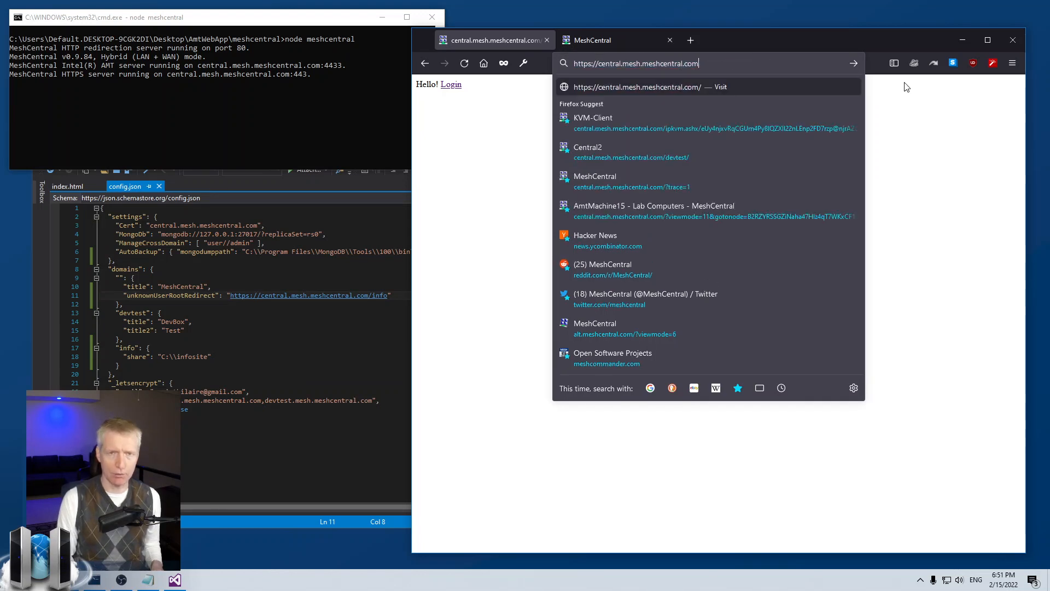
key("Return")
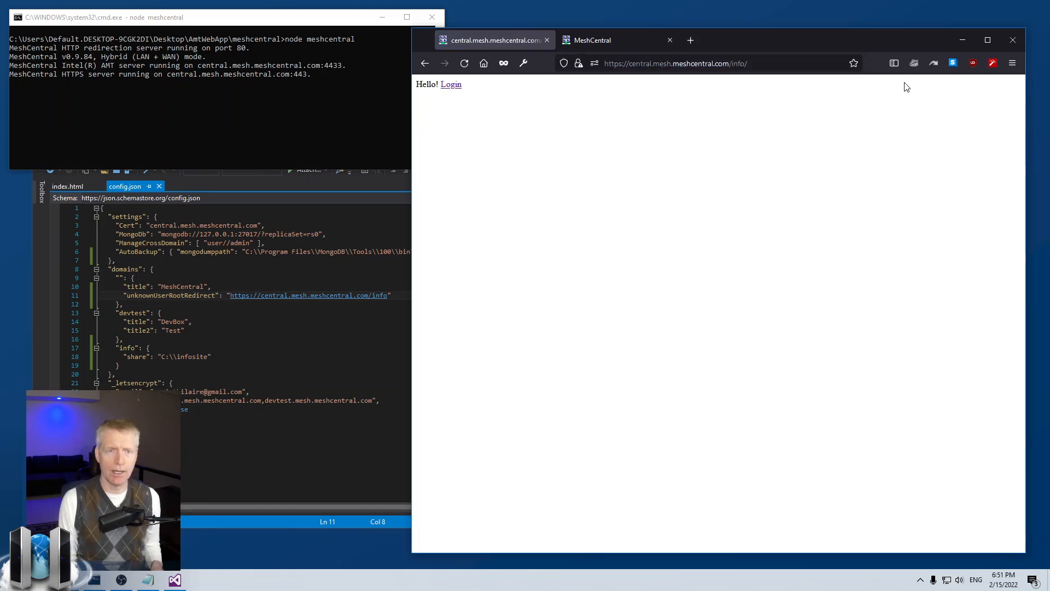
mouse_move(450, 84)
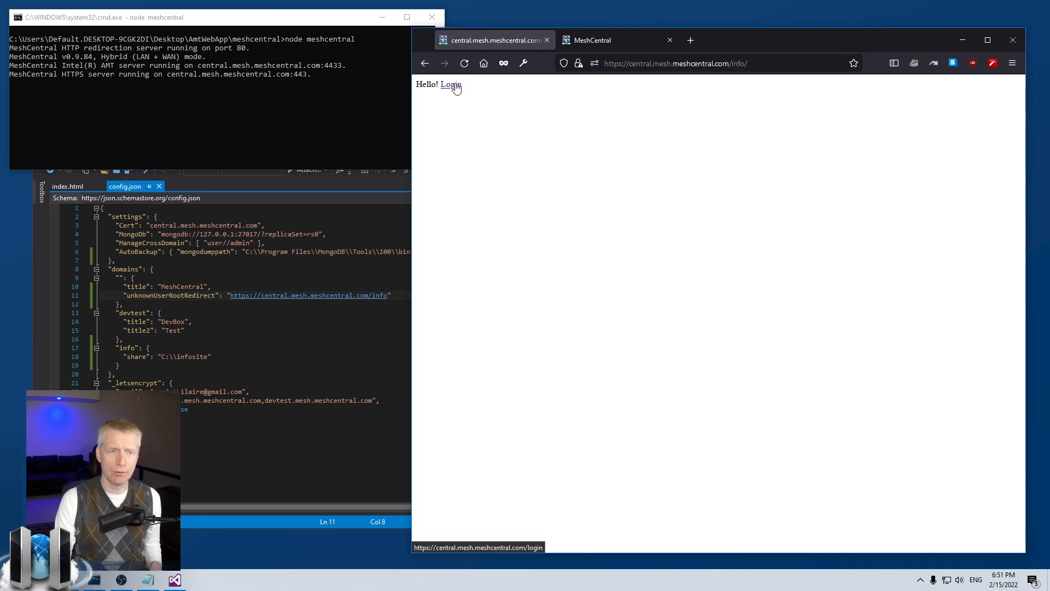
left_click(450, 85)
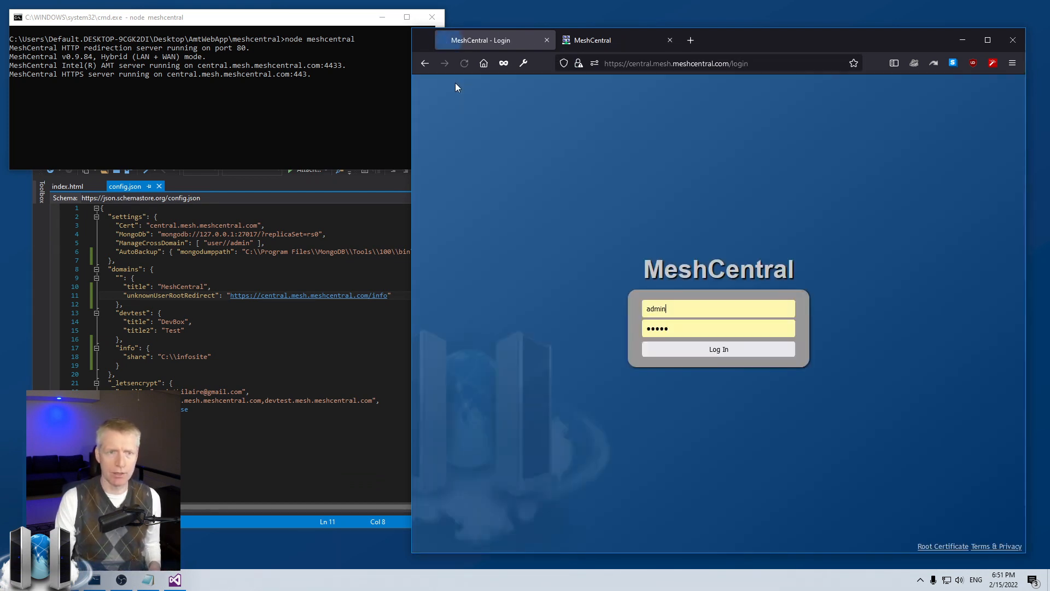
- Sign in as admin and reach the My Devices list
left_click(717, 349)
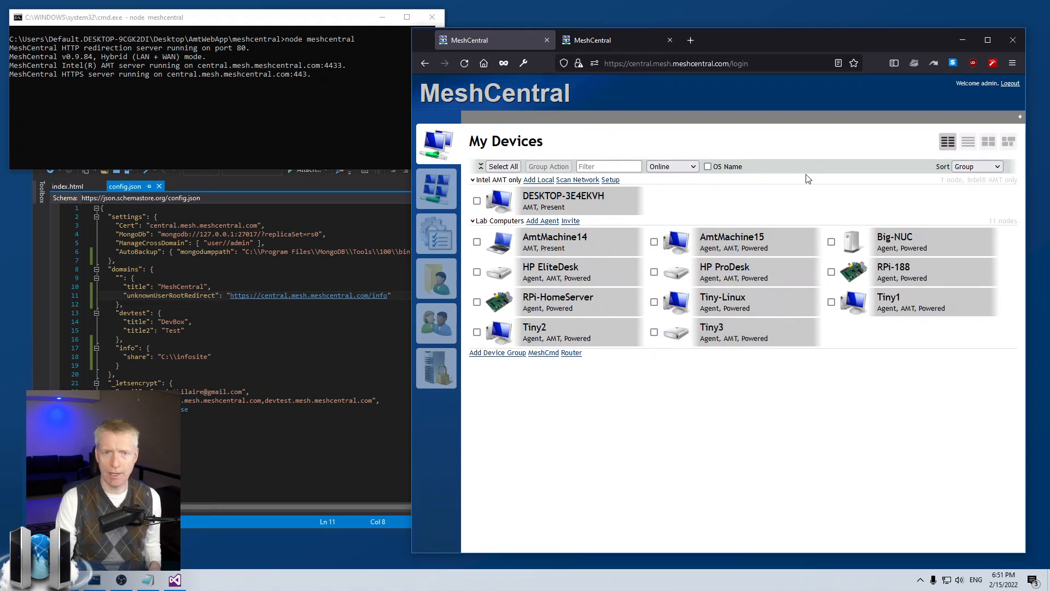
left_click(674, 63)
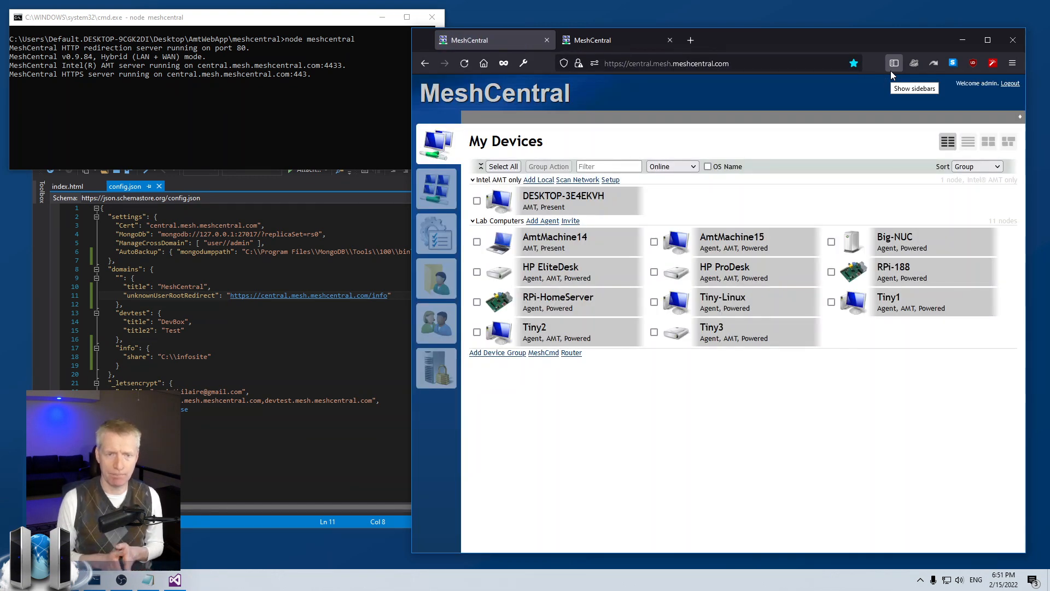
mouse_move(734, 147)
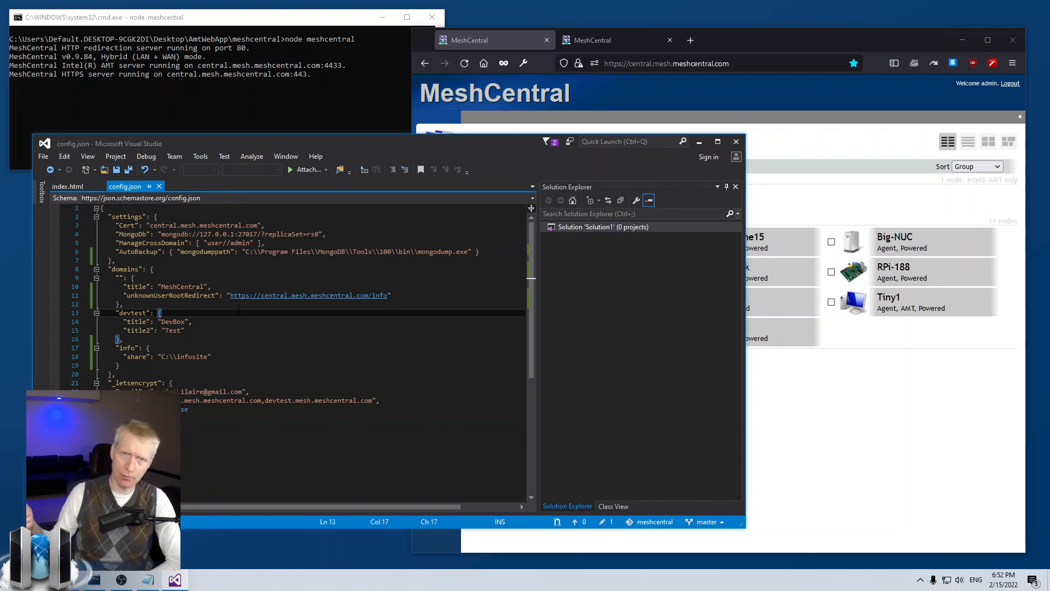
mouse_move(732, 86)
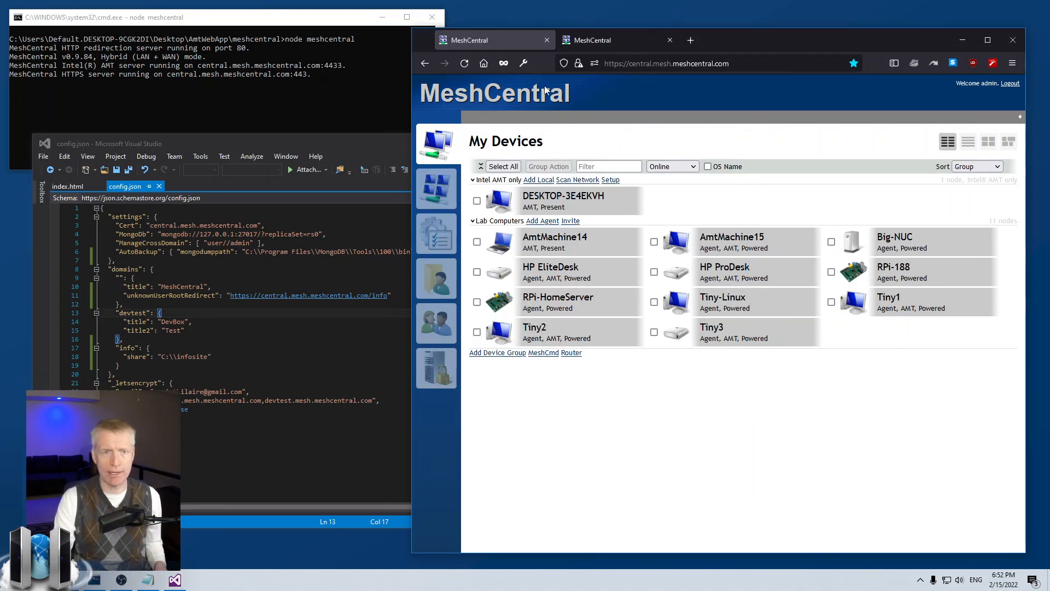
left_click(464, 63)
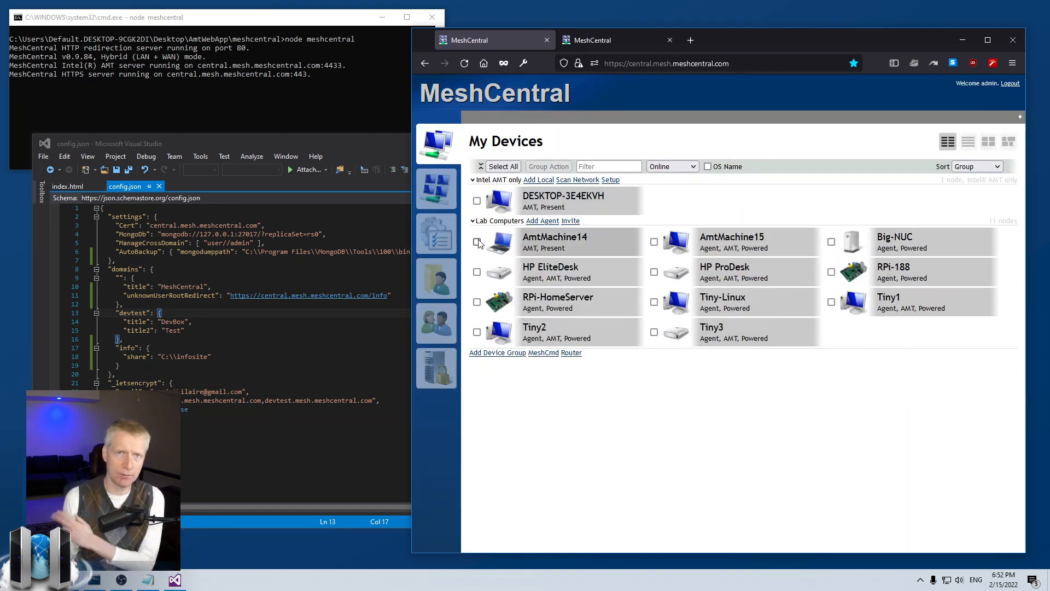
mouse_move(489, 124)
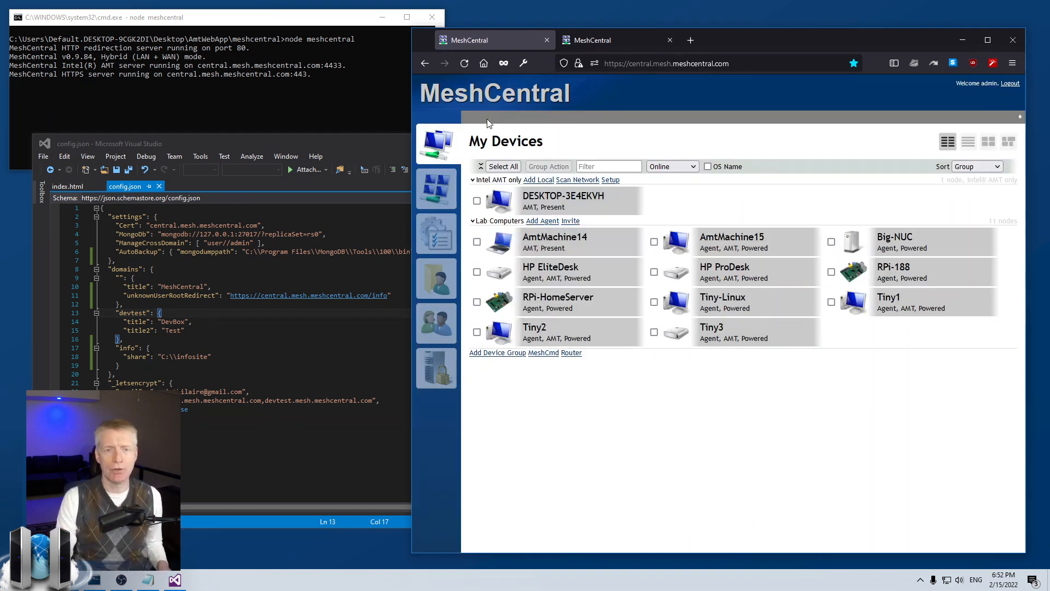
left_click(669, 40)
type("\"ipBlockedUserRedirect\": \"https://central.mesh.meshcentral.com/blocked\"")
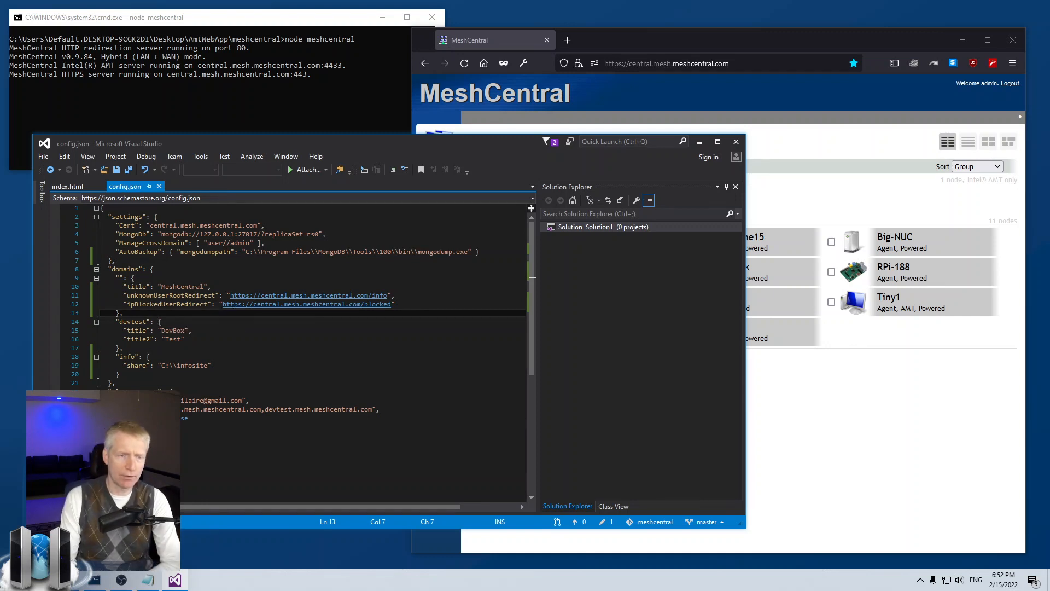
mouse_move(305, 303)
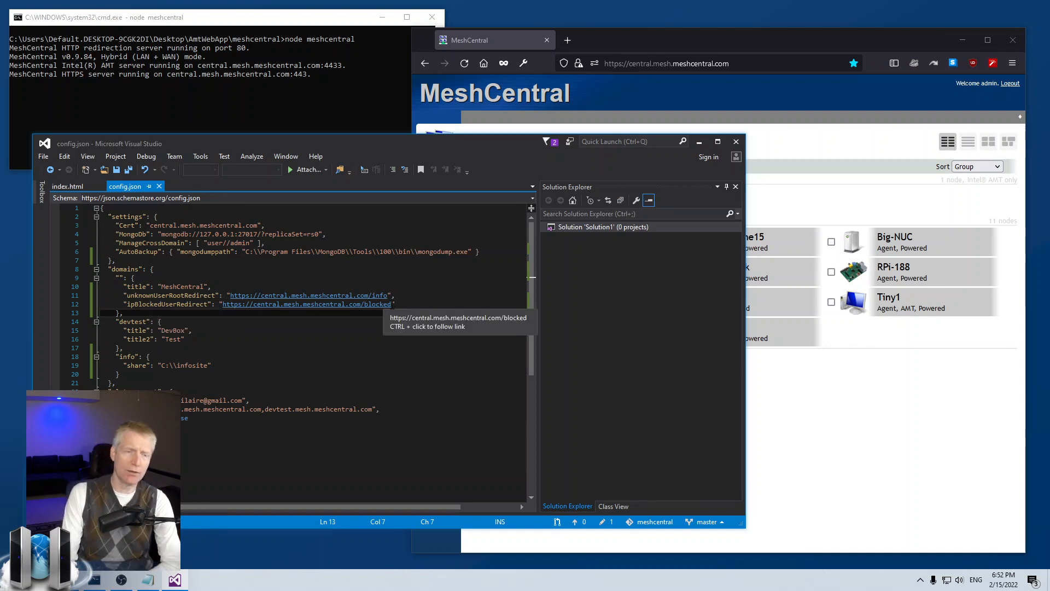
mouse_move(305, 305)
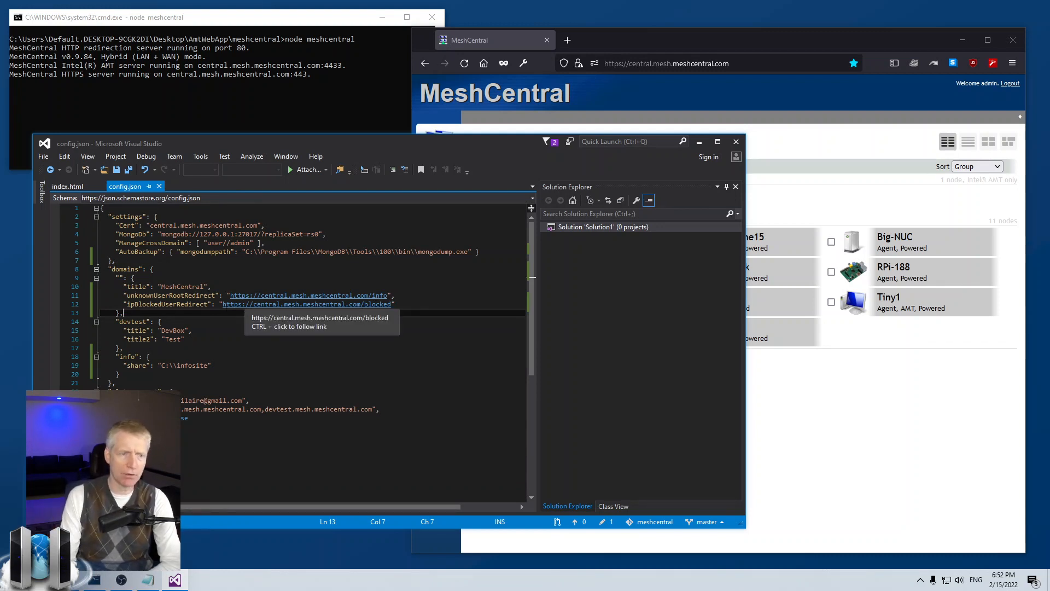
mouse_move(308, 296)
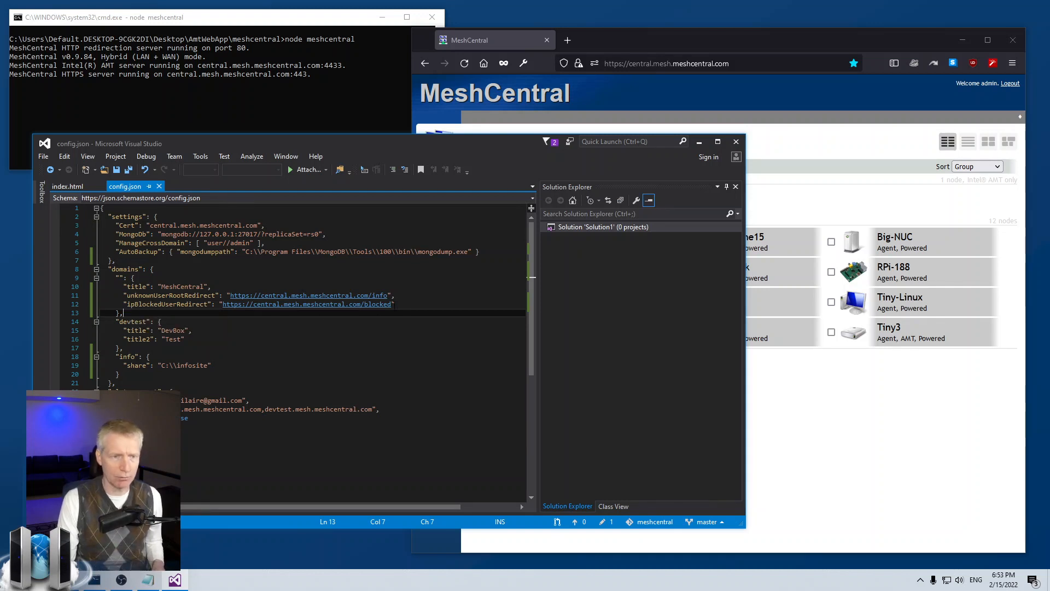
left_click(255, 304)
type("samp")
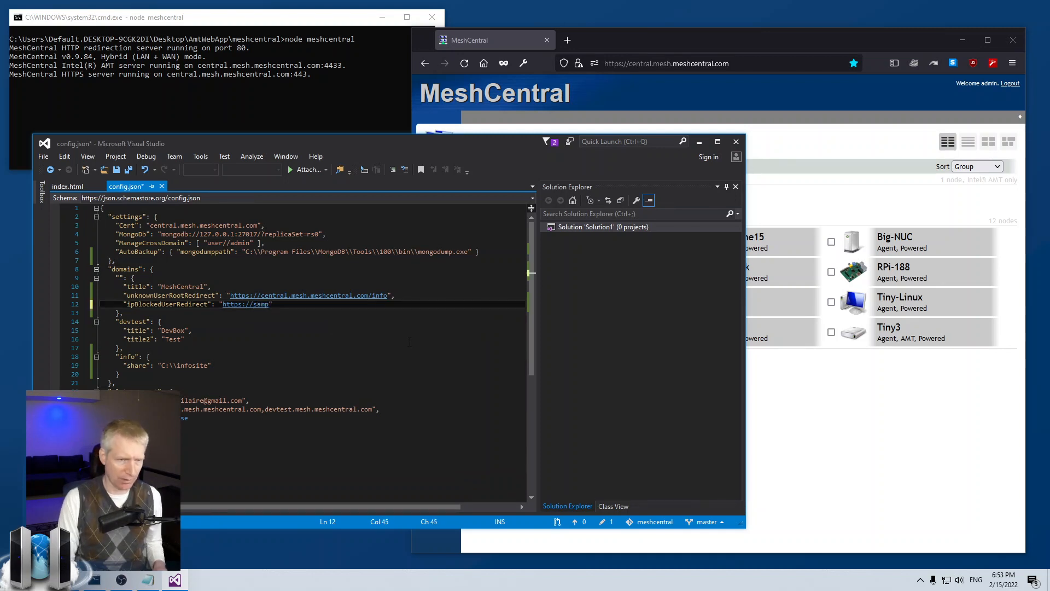
type("le.org")
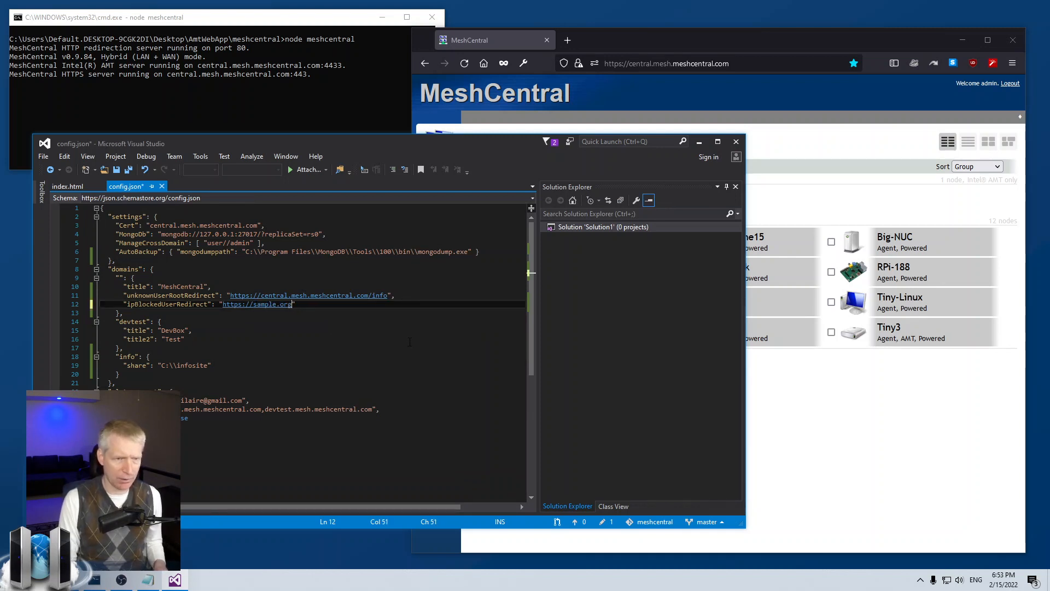
left_click(236, 304)
type("\"userAllowedIp\": [ \"1.2.3.4\" ]")
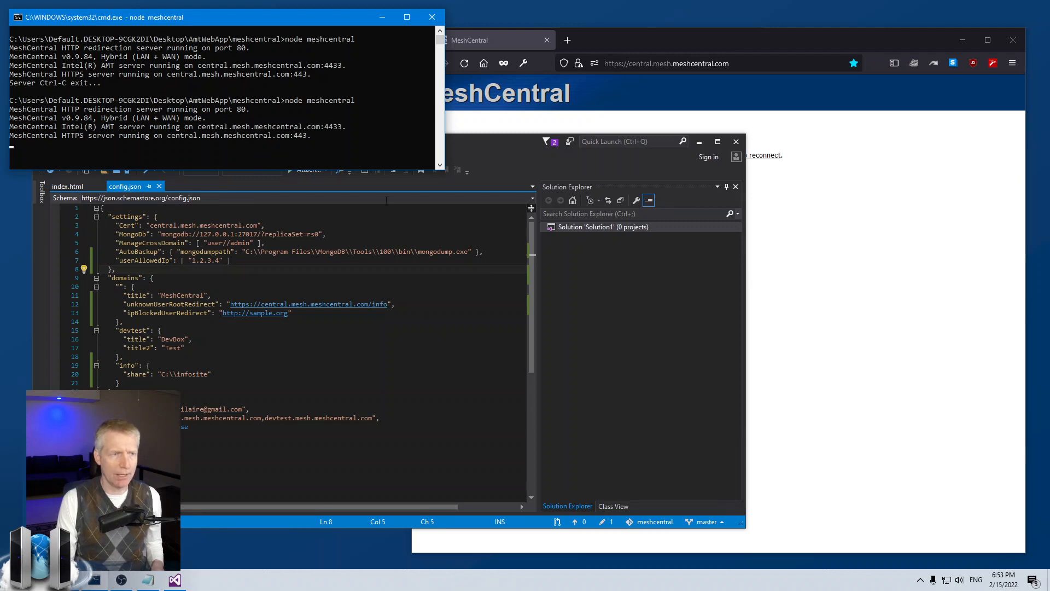
- Reload the site to get the Unauthorized page, then bring config.json back in Visual Studio
left_click(665, 63)
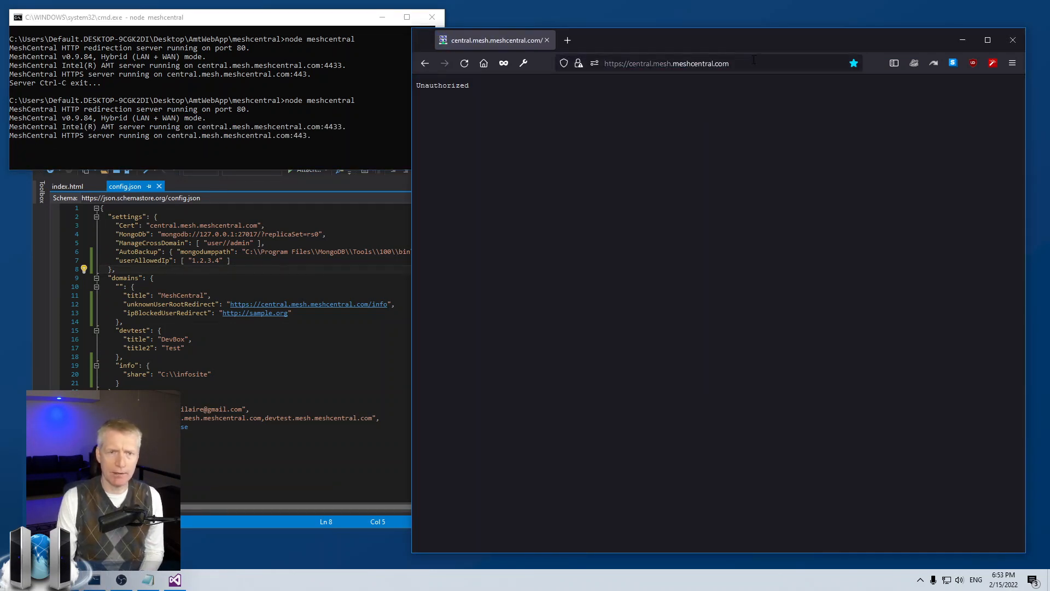
left_click(667, 63)
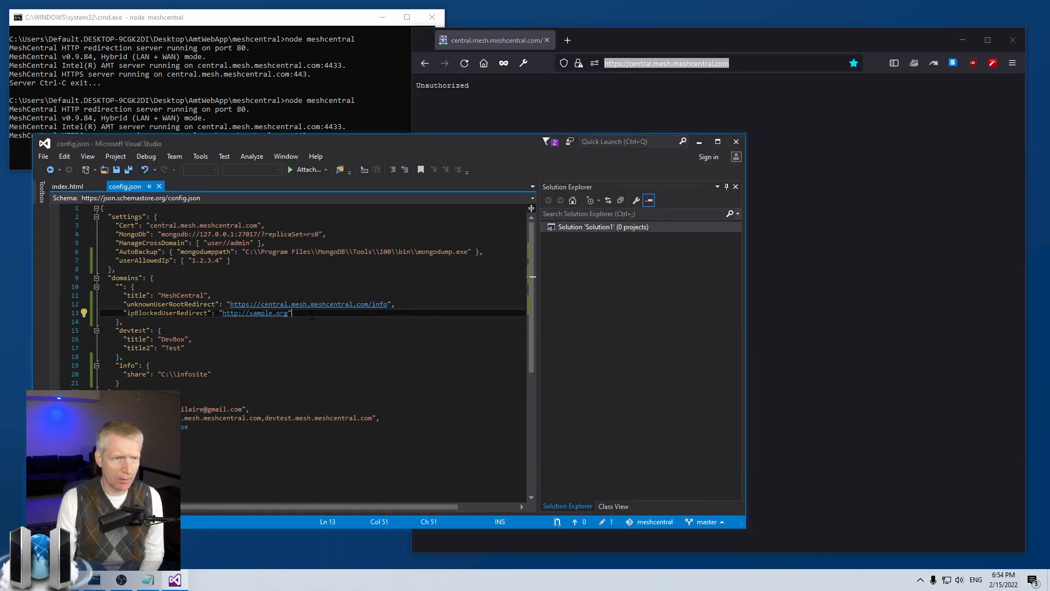
mouse_move(164, 313)
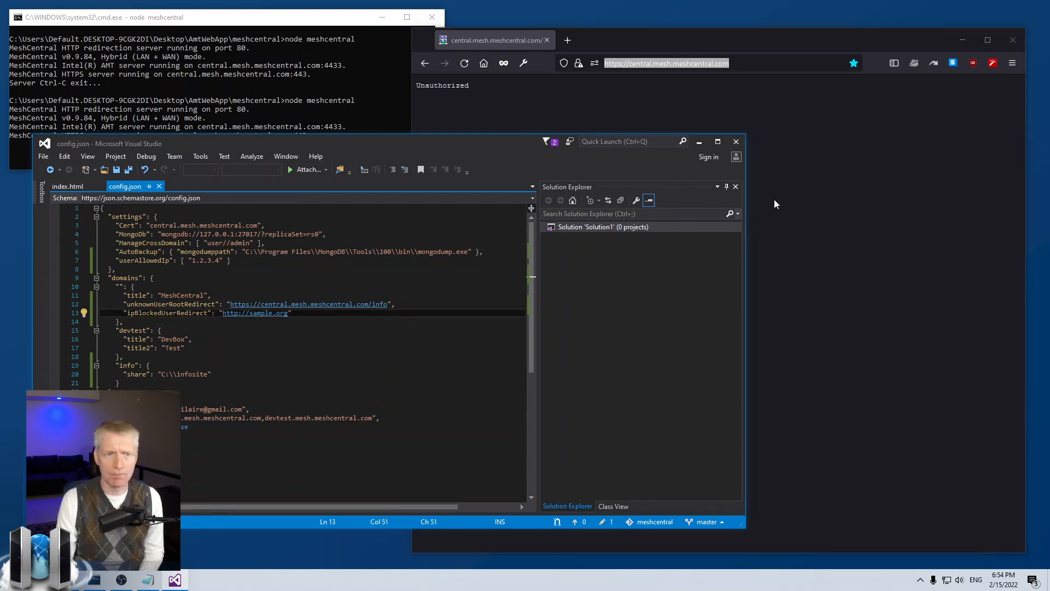
left_click(152, 278)
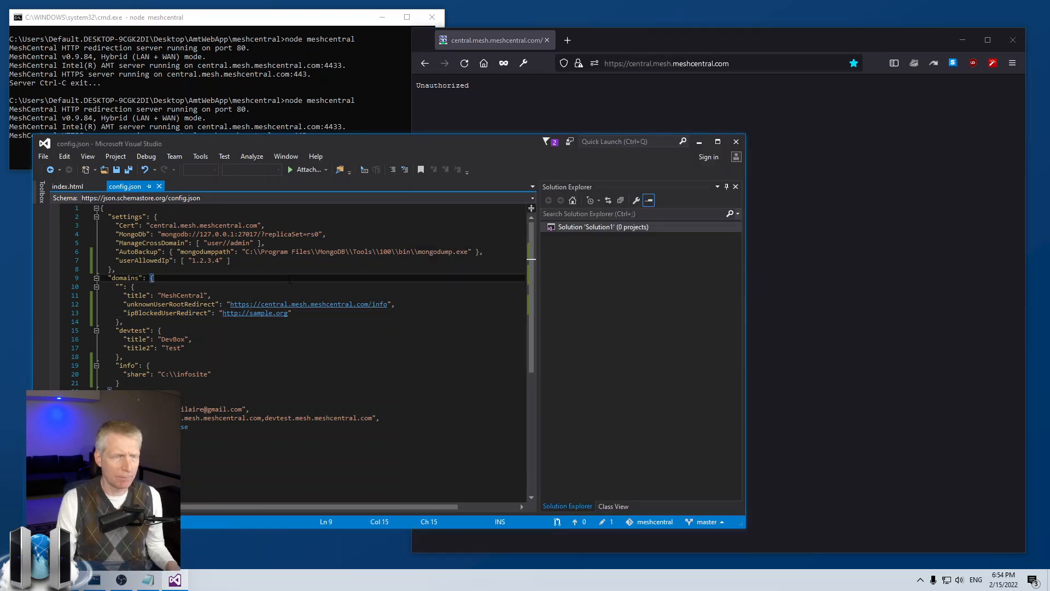